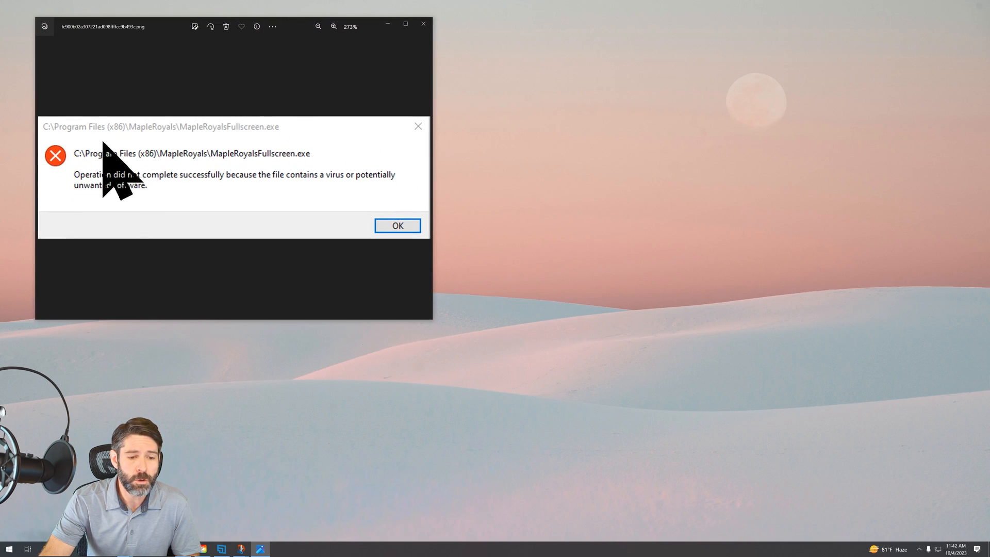
mouse_move(183, 189)
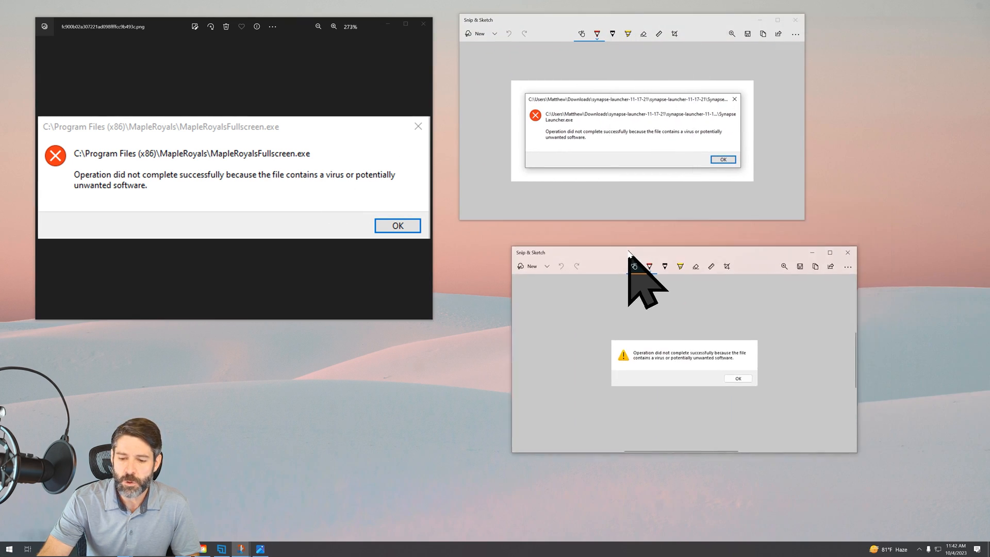
mouse_move(799, 265)
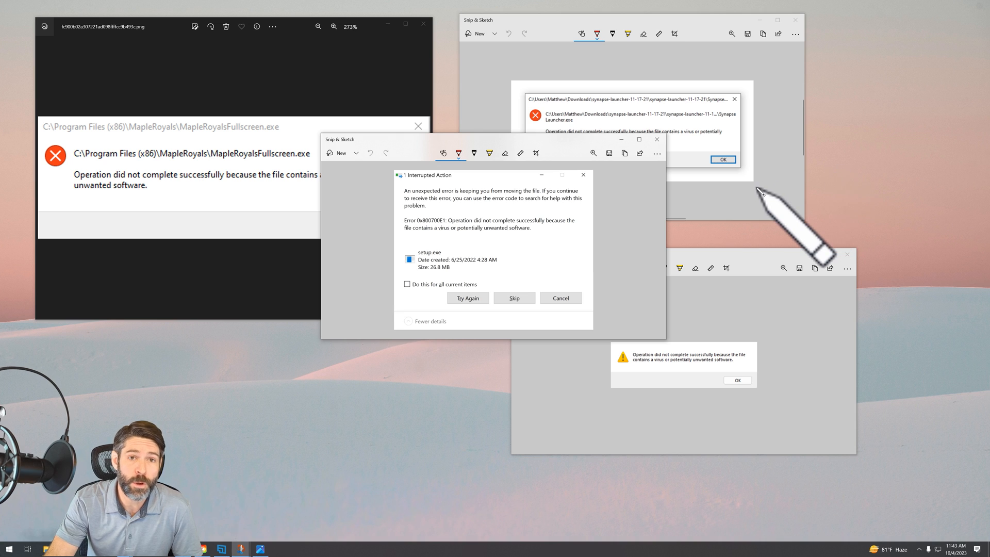
mouse_move(582, 252)
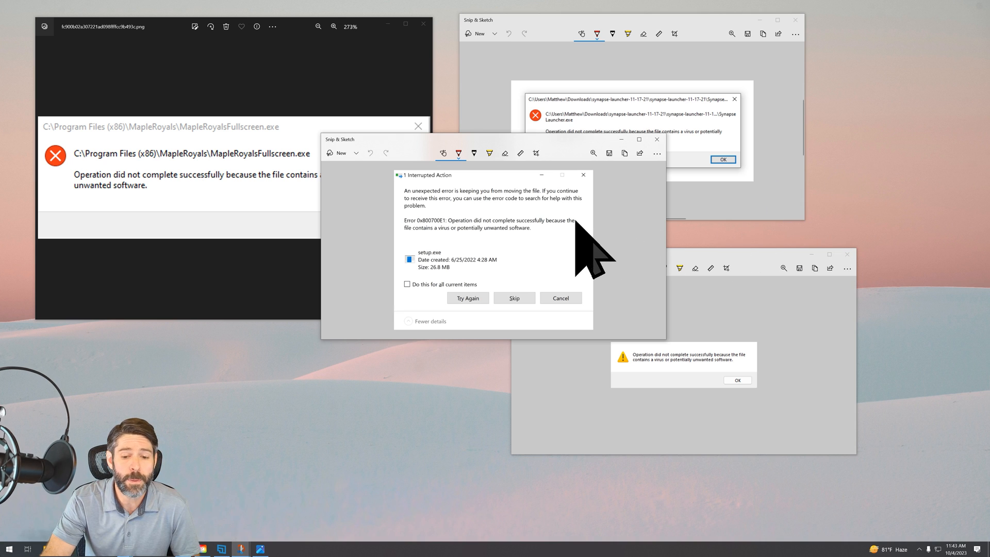
mouse_move(565, 278)
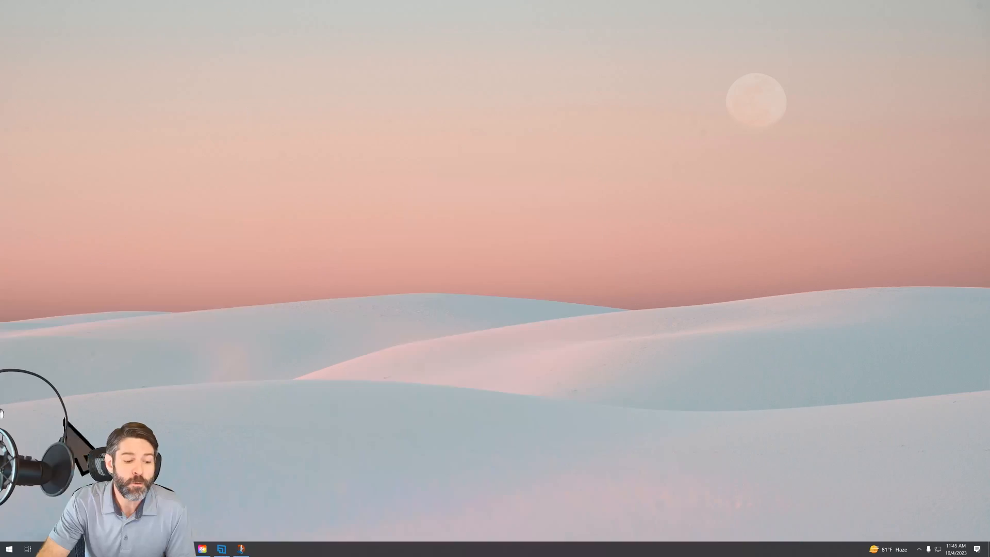
Step: Open Settings, then Update & Security, and select Windows Security in the sidebar
click(9, 547)
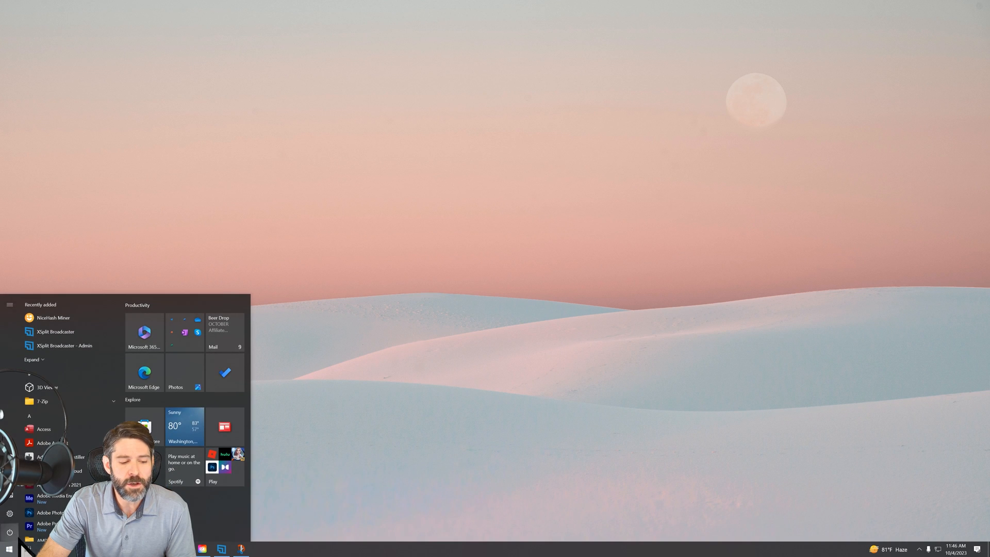
click(9, 512)
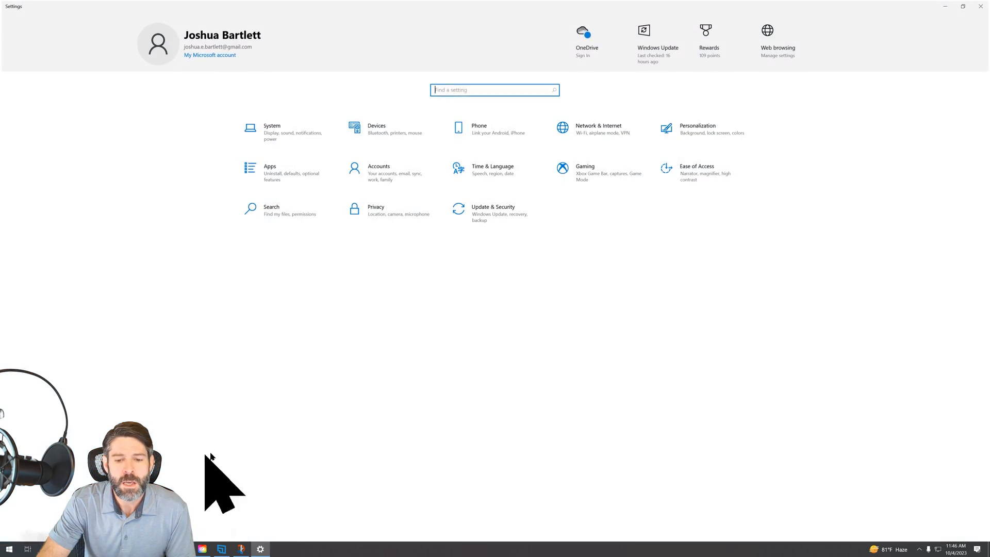
mouse_move(461, 104)
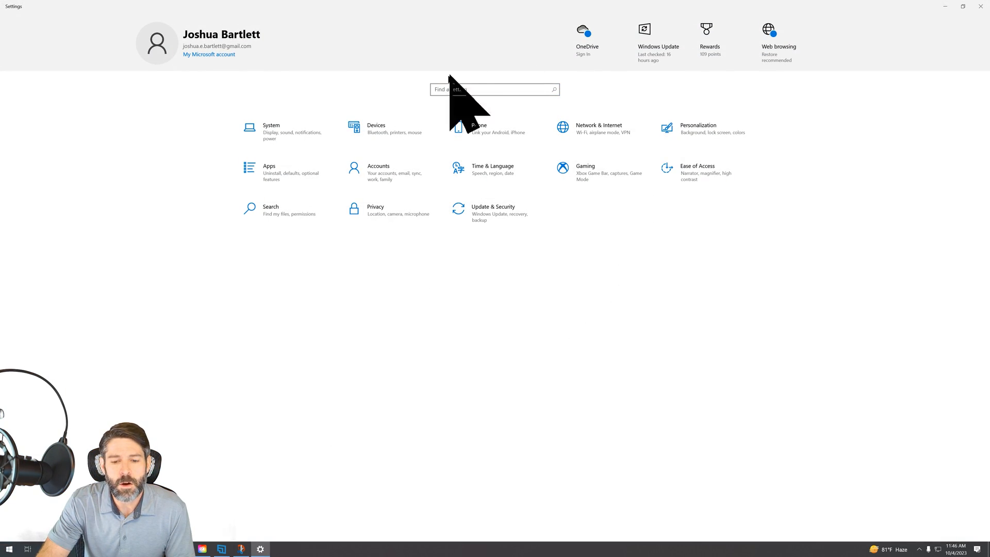
click(493, 210)
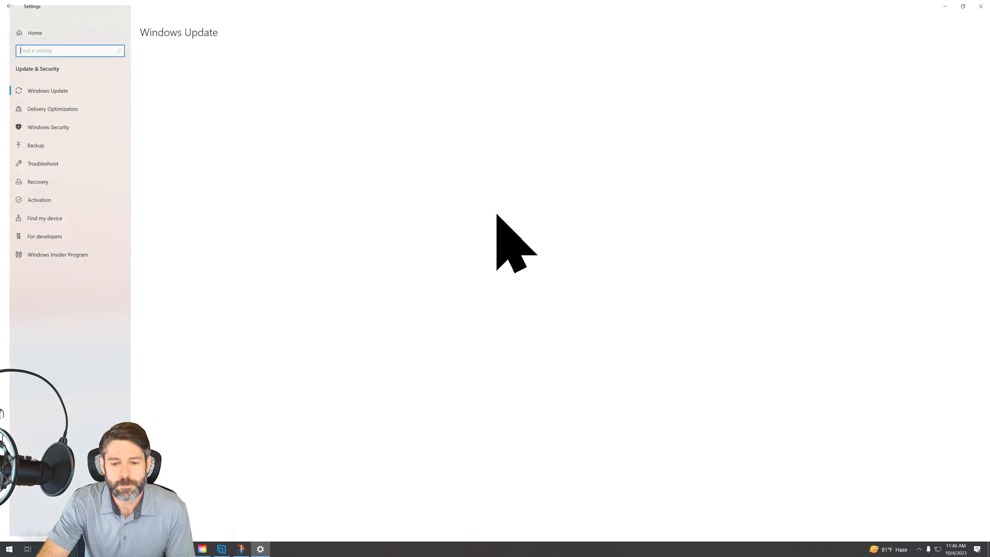
click(48, 91)
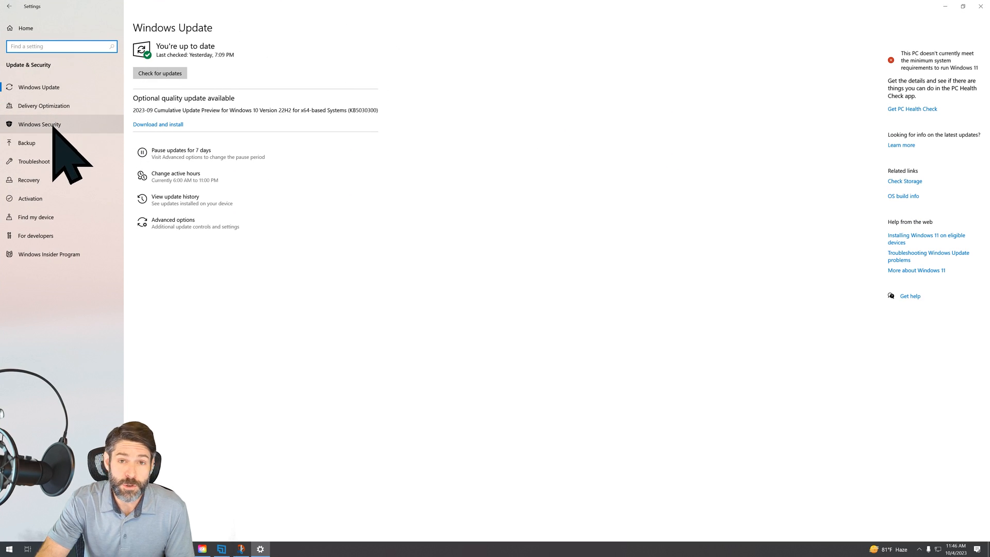
click(40, 123)
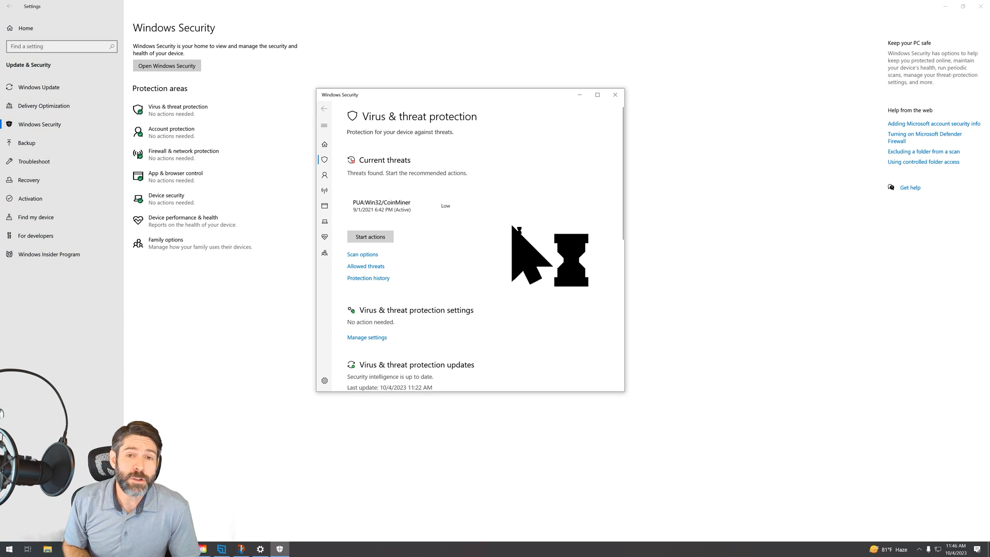
mouse_move(531, 259)
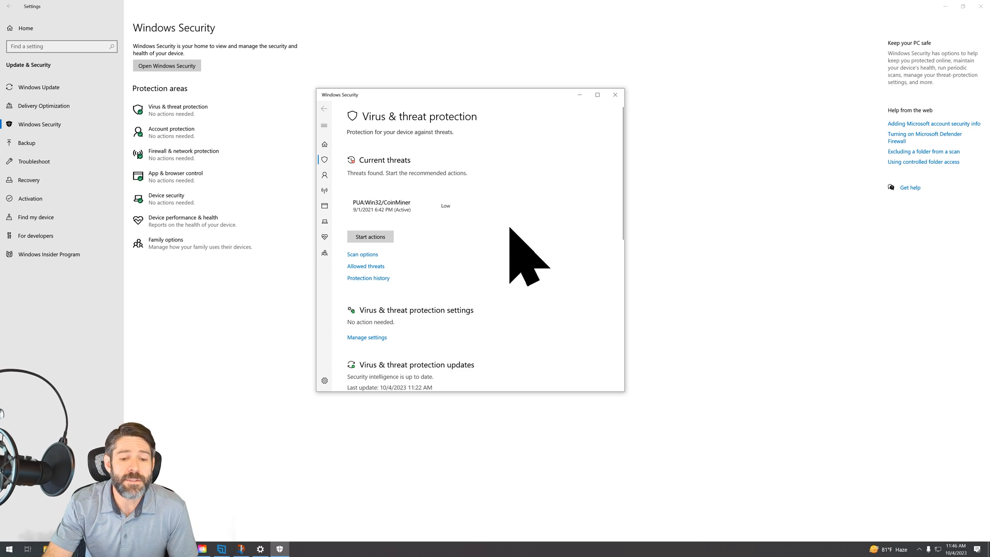
mouse_move(442, 246)
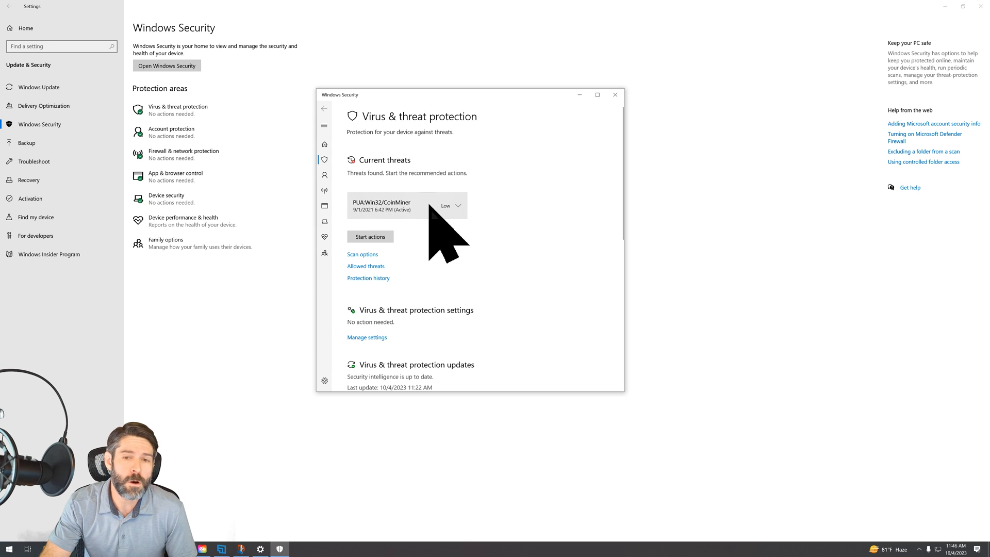
mouse_move(436, 240)
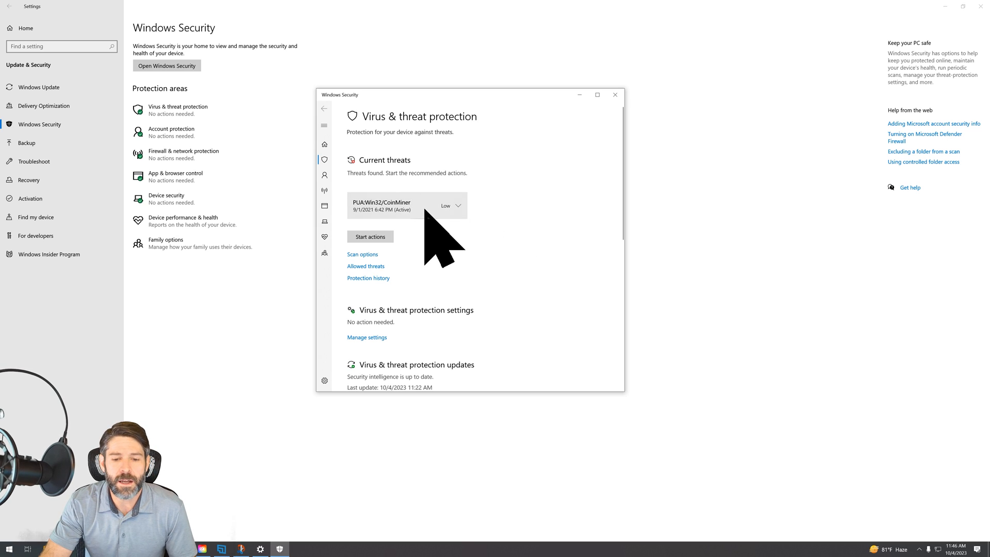
mouse_move(435, 246)
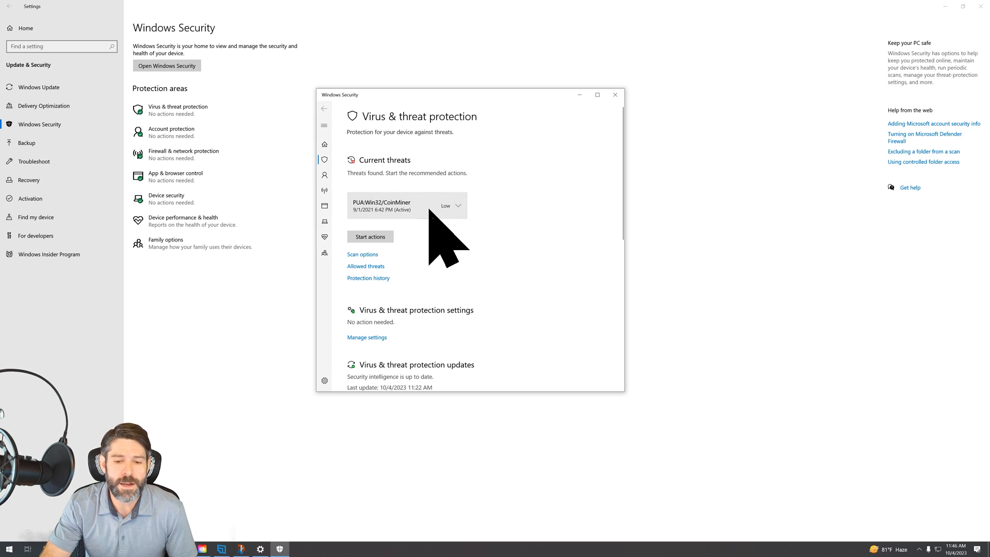
mouse_move(542, 242)
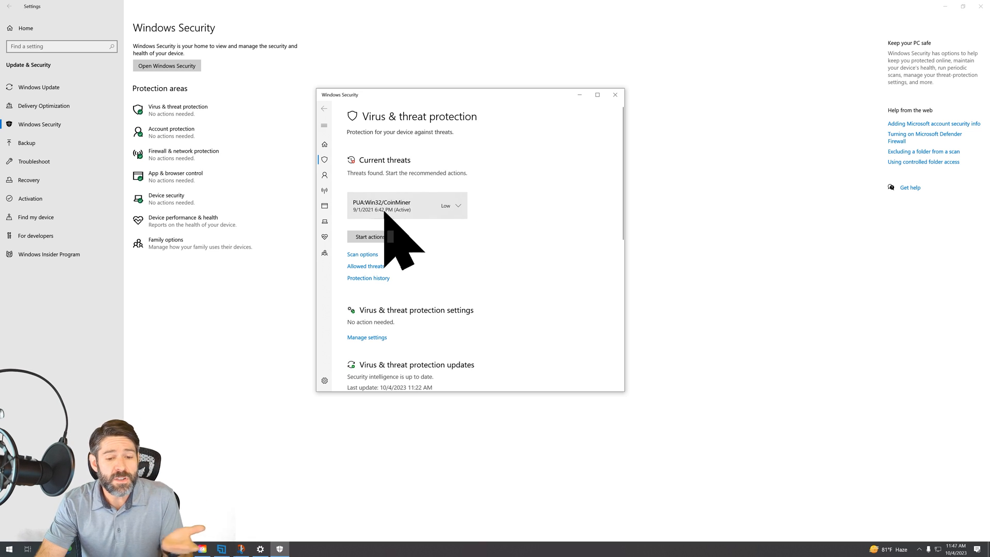
mouse_move(384, 228)
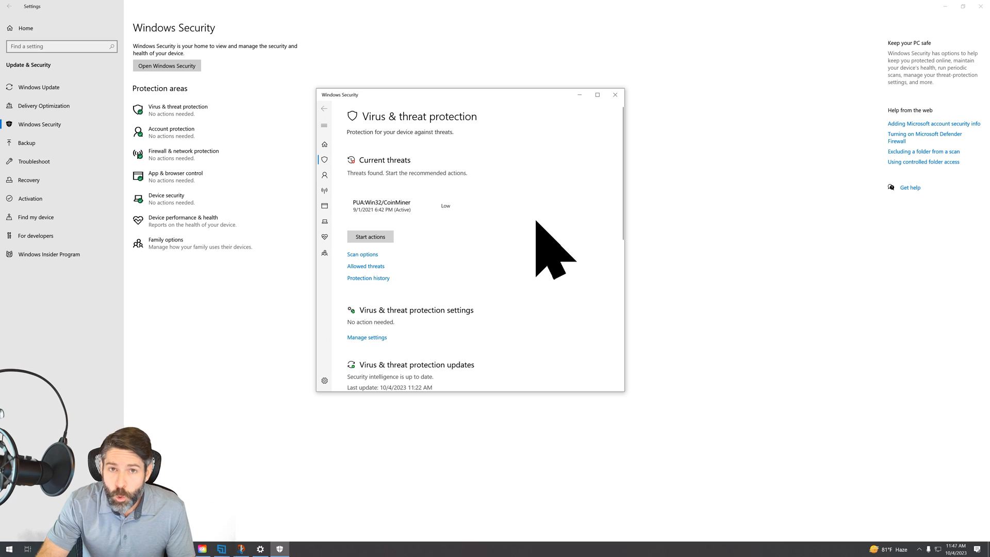
mouse_move(545, 253)
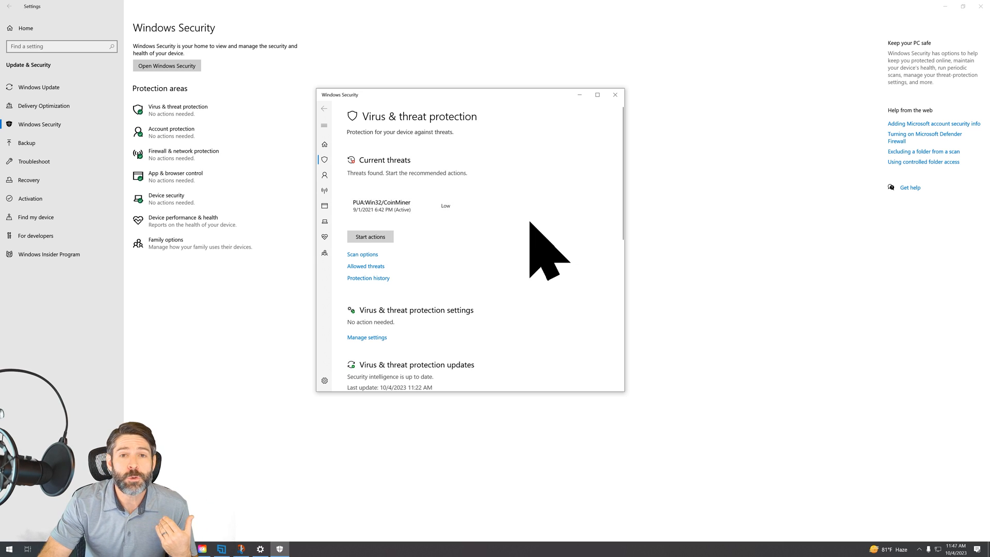
mouse_move(527, 253)
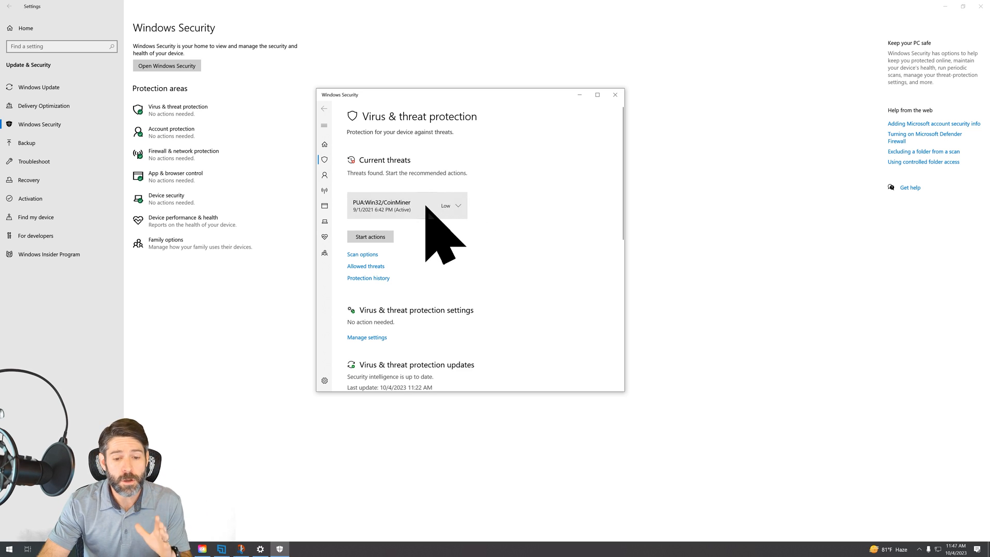
mouse_move(537, 219)
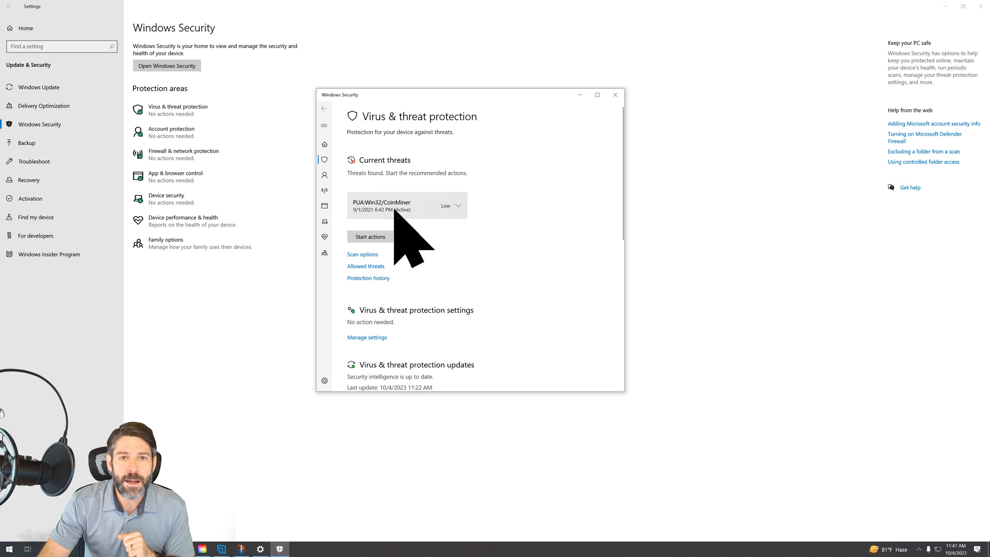
Step: Set PUA:Win32/CoinMiner to Allow on device, review its details, and start actions
click(459, 206)
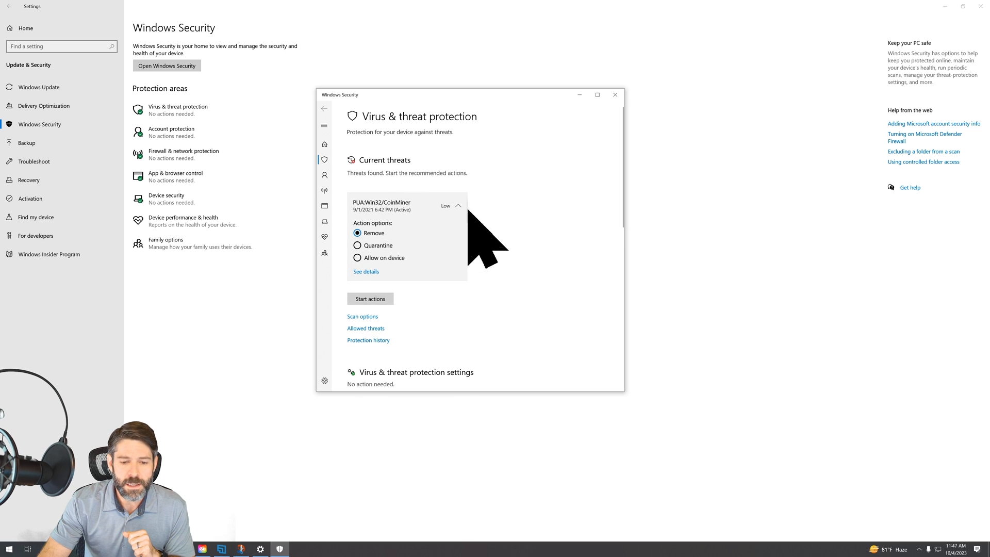
mouse_move(391, 284)
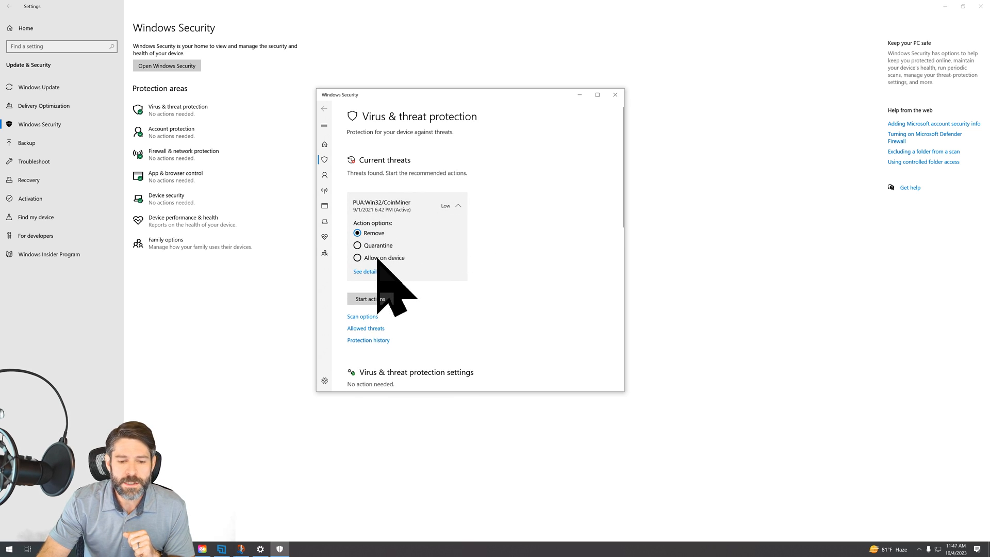
click(358, 258)
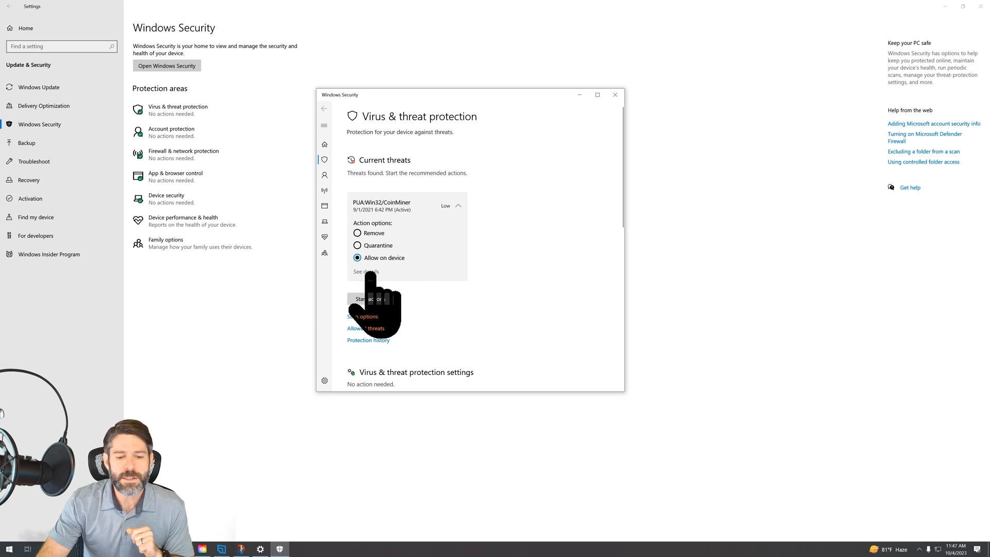
click(365, 272)
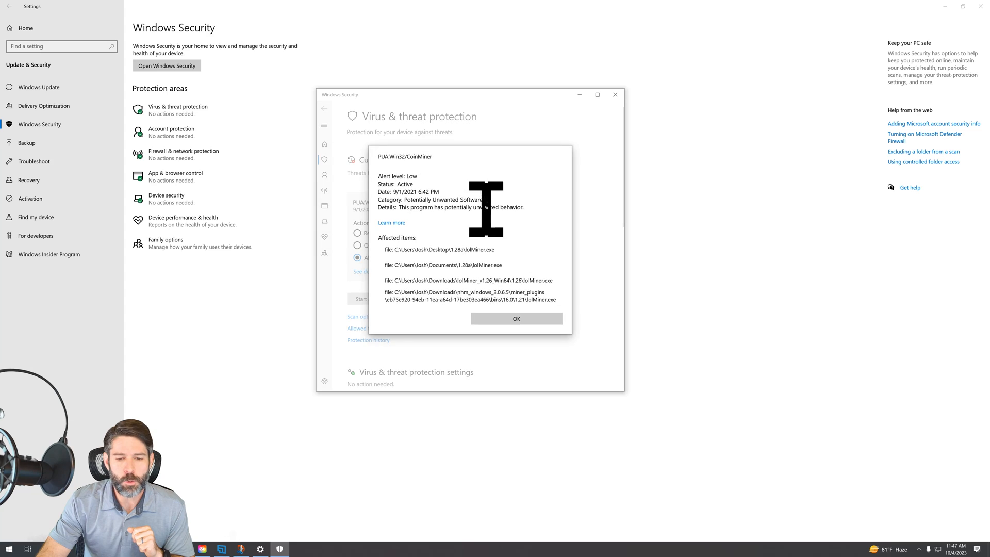
mouse_move(625, 303)
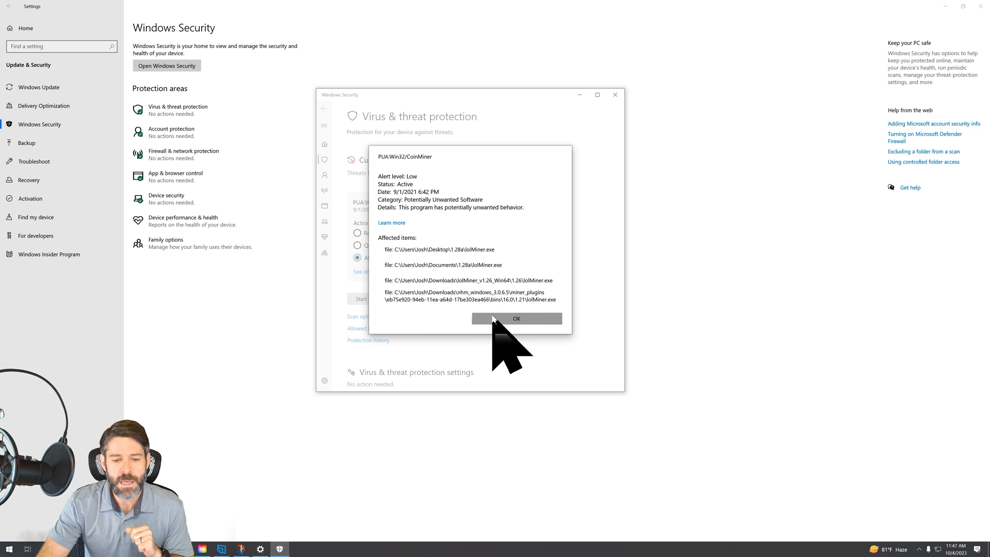
click(516, 318)
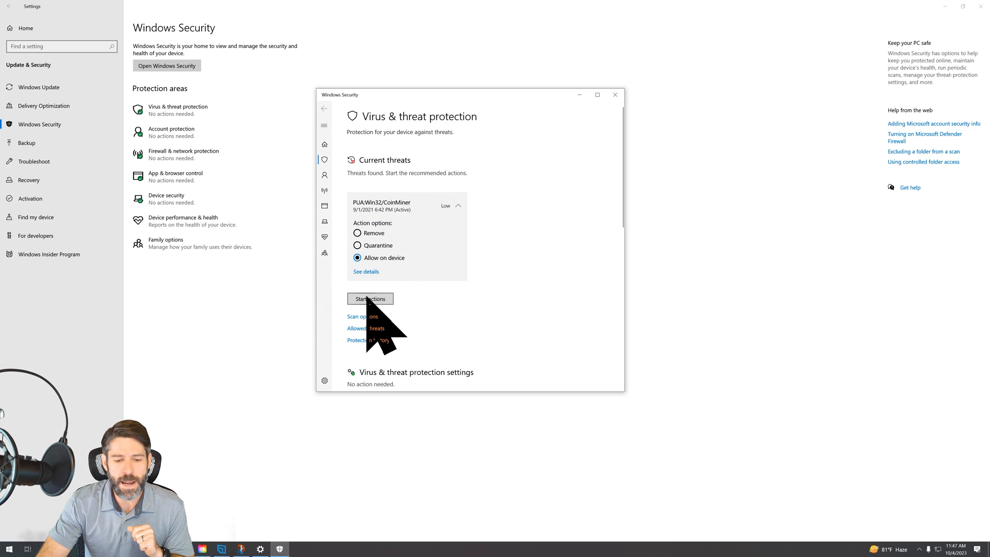
click(370, 298)
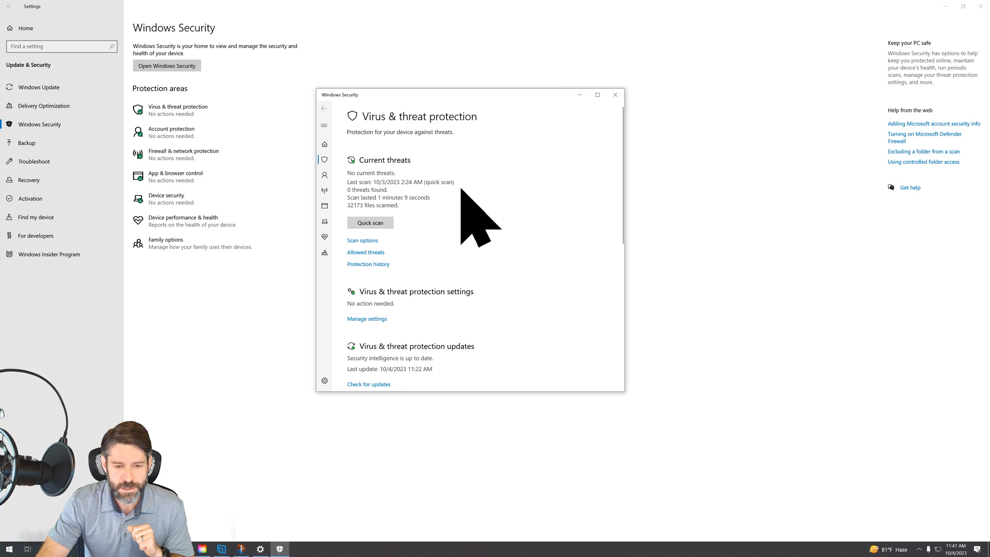
mouse_move(454, 353)
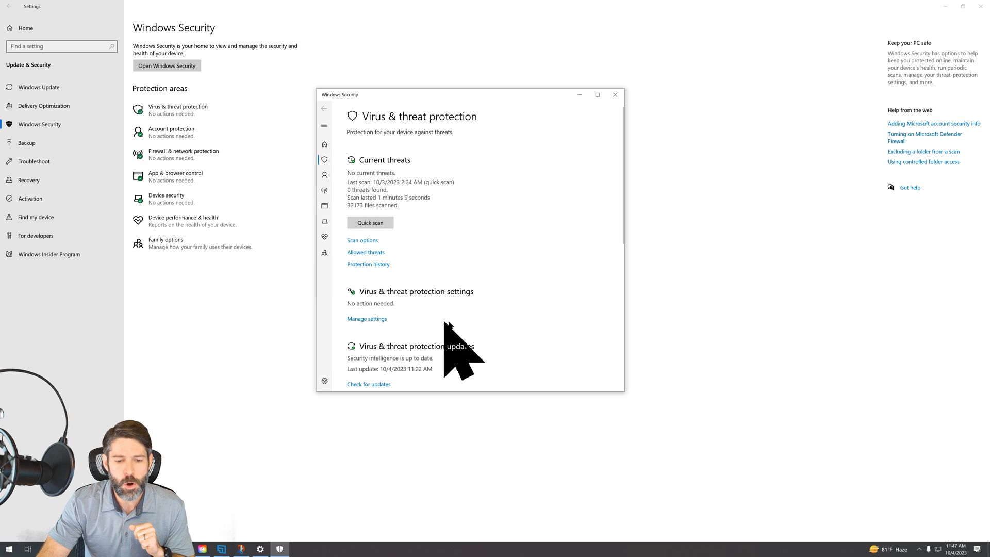
mouse_move(417, 189)
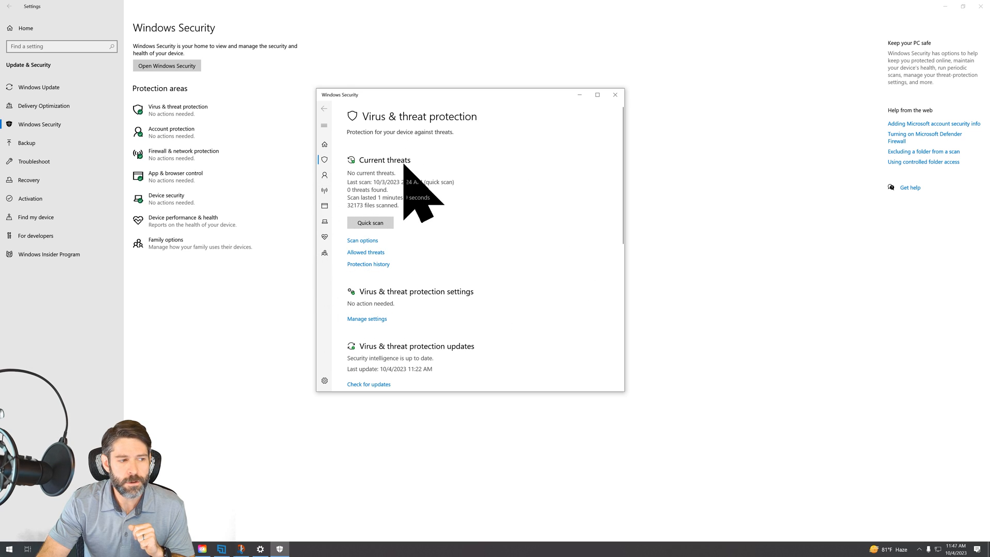
mouse_move(427, 243)
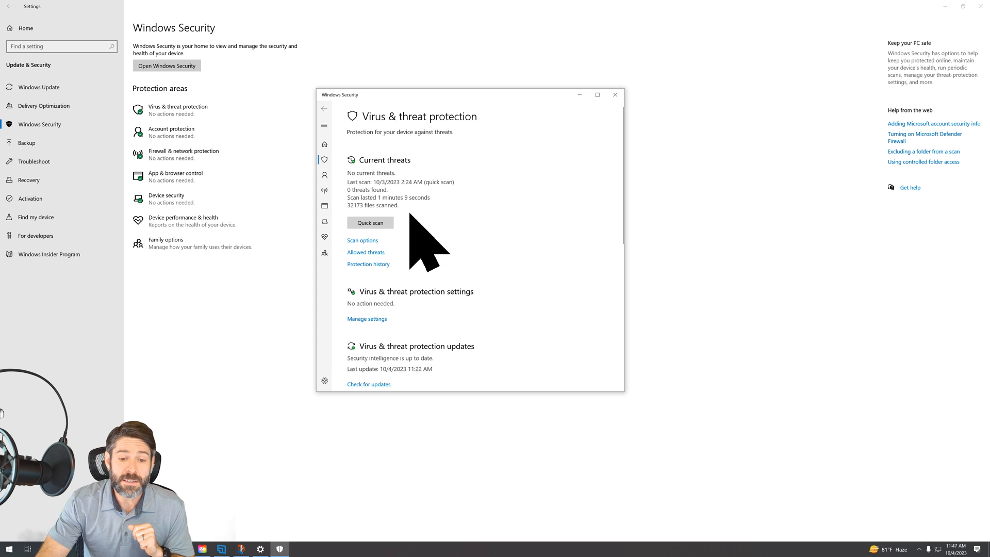
mouse_move(518, 246)
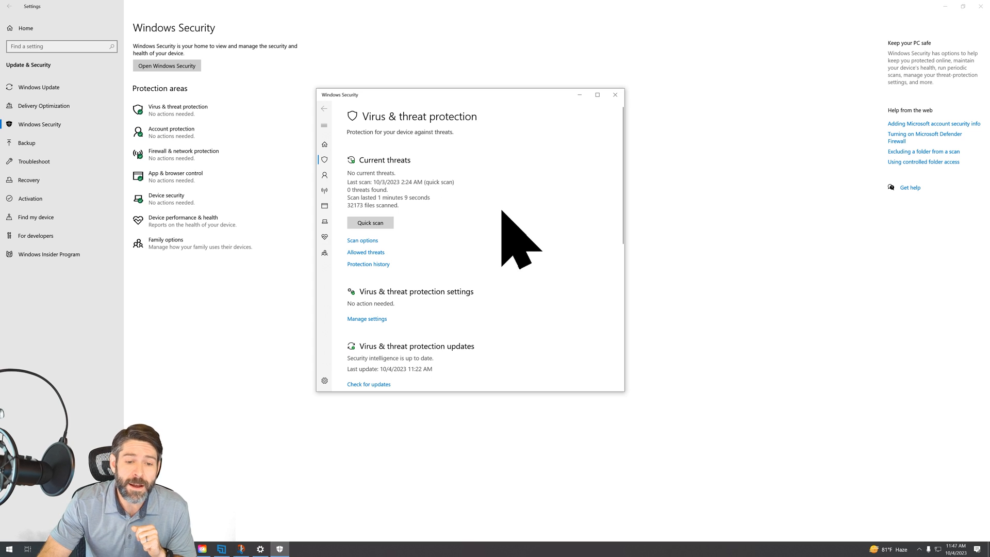
mouse_move(513, 243)
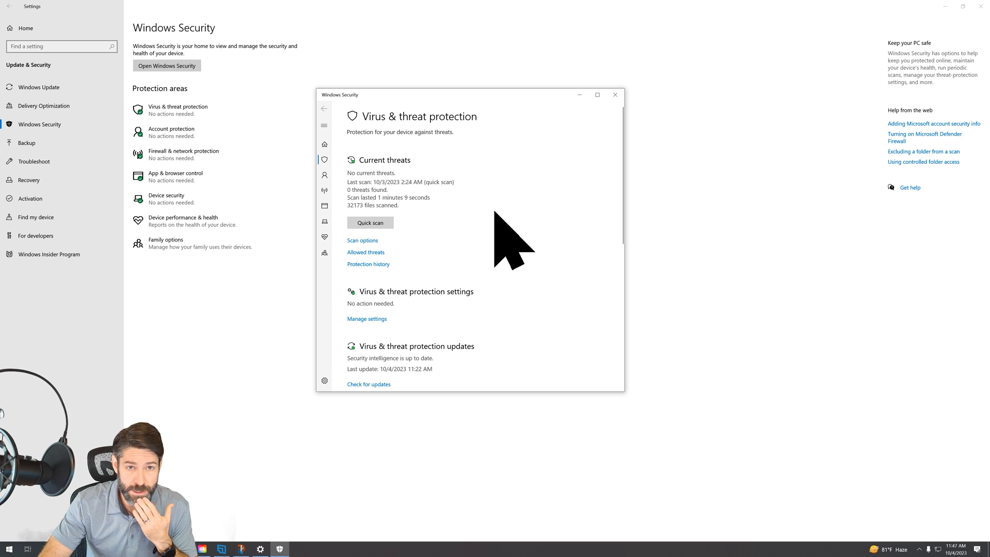
mouse_move(496, 247)
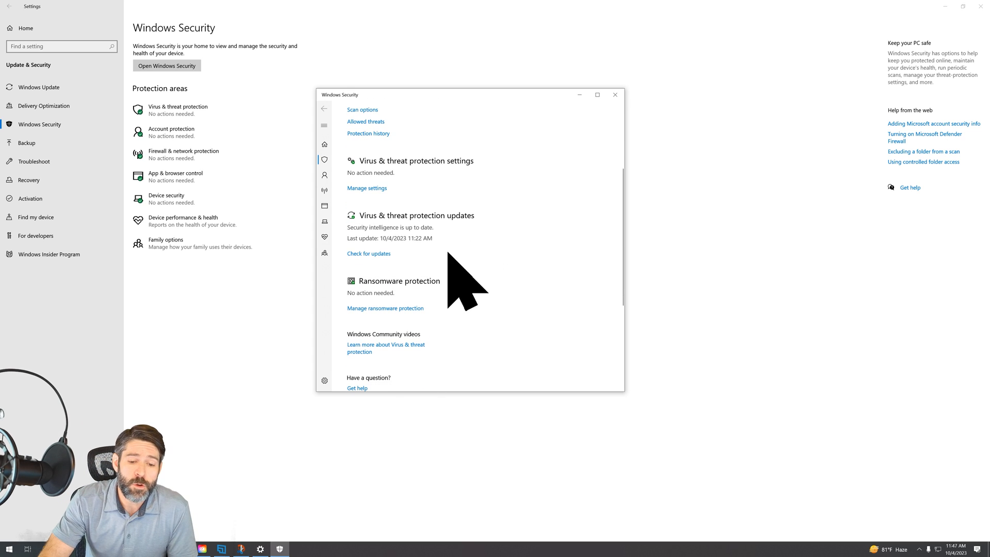
scroll(up, 3)
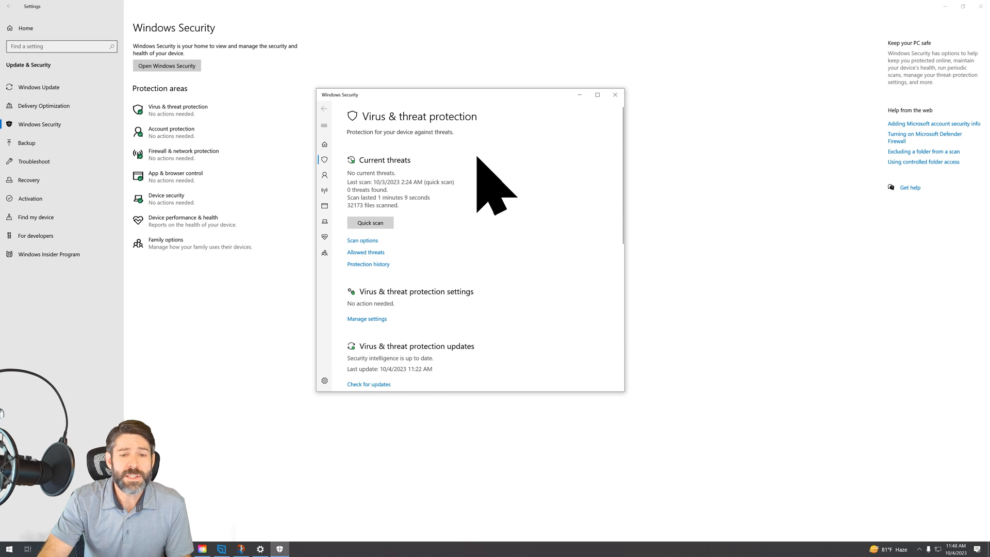
mouse_move(425, 130)
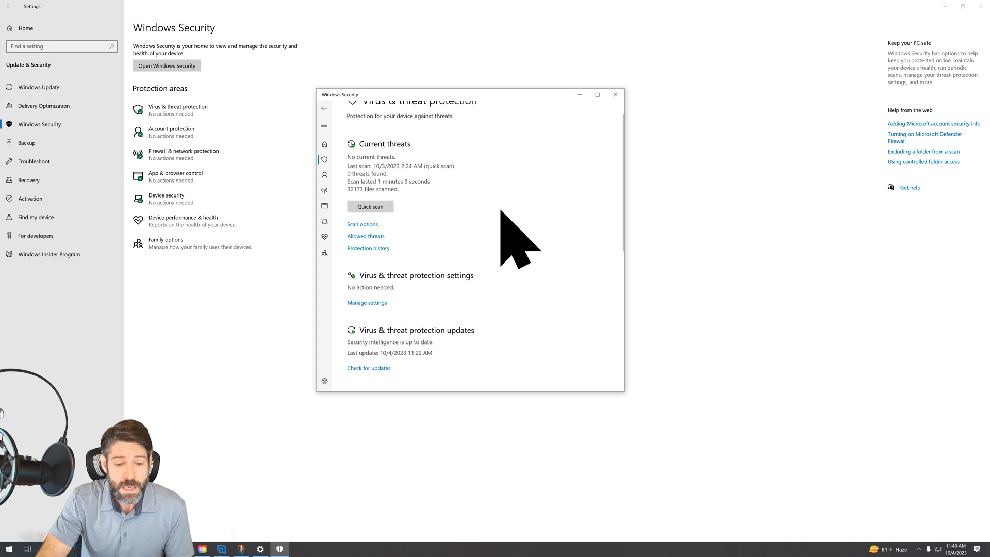
scroll(down, 3)
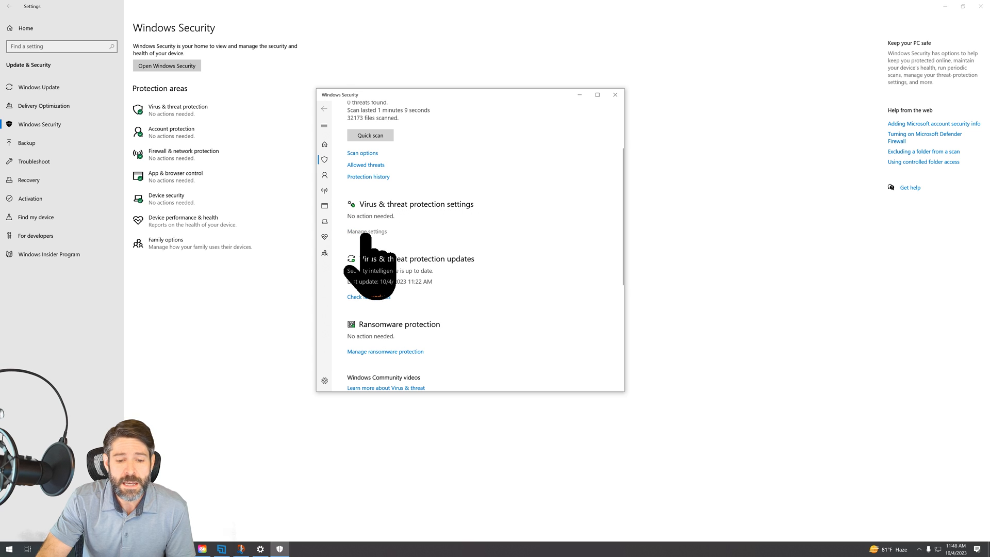
Step: Open Manage settings for Virus & threat protection and scroll down to Exclusions
click(366, 231)
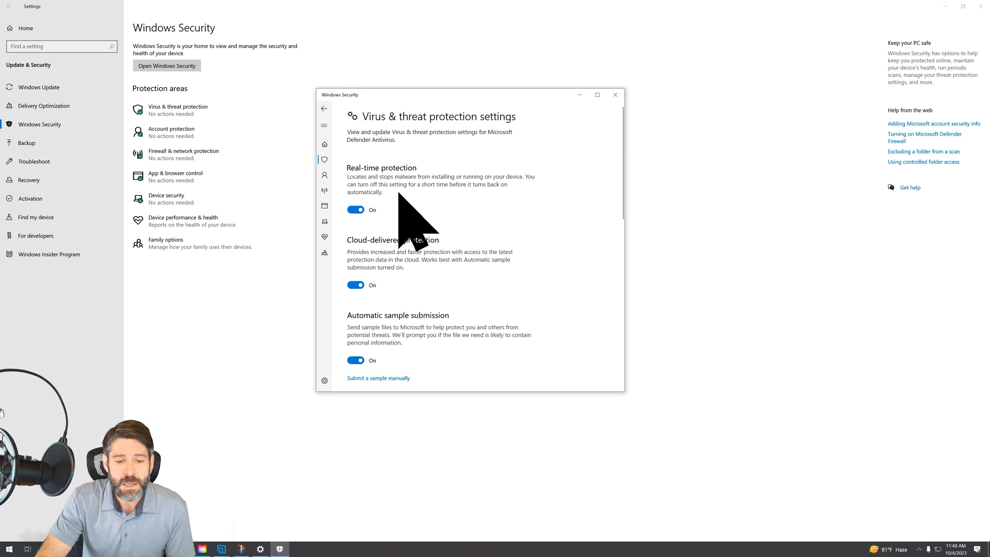
mouse_move(453, 287)
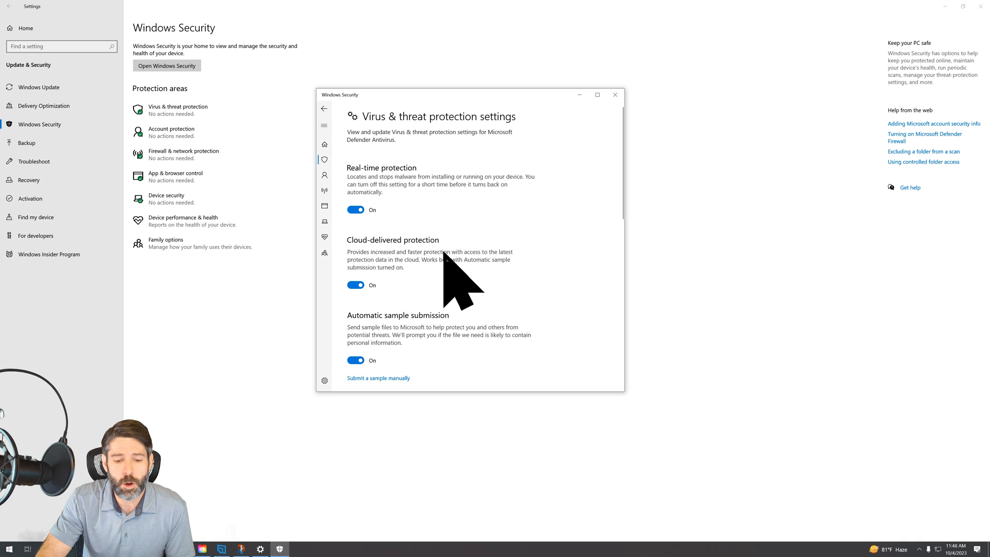
scroll(down, 3)
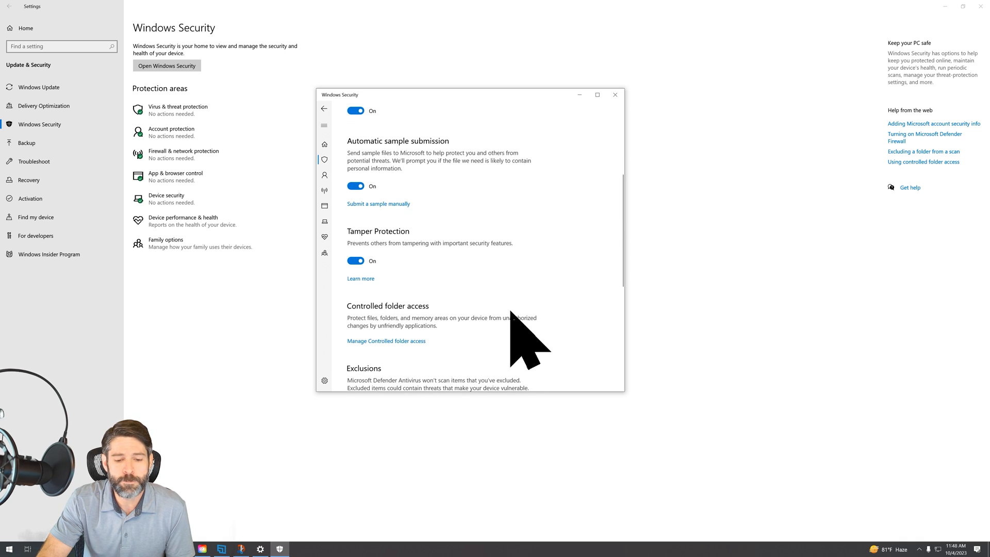
scroll(down, 3)
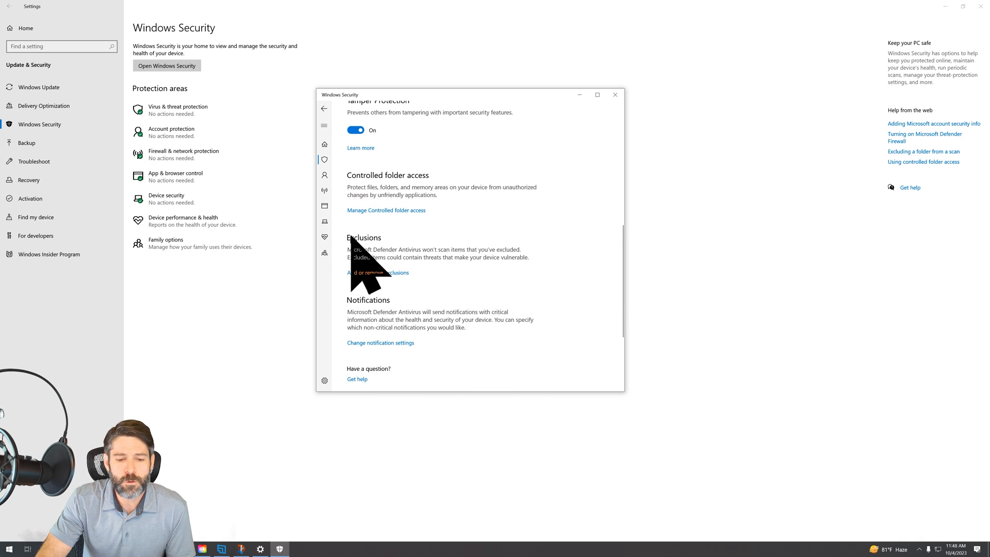
mouse_move(369, 297)
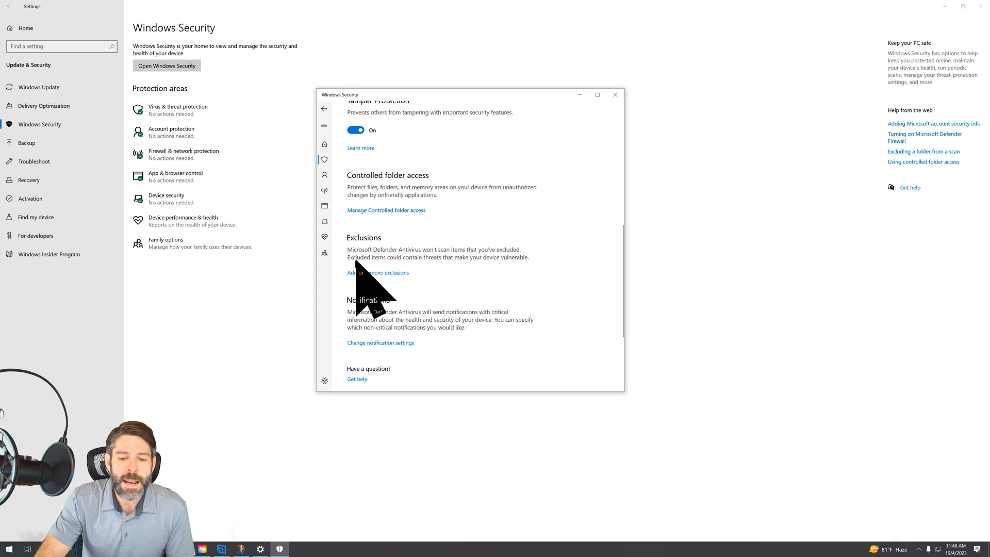
mouse_move(379, 281)
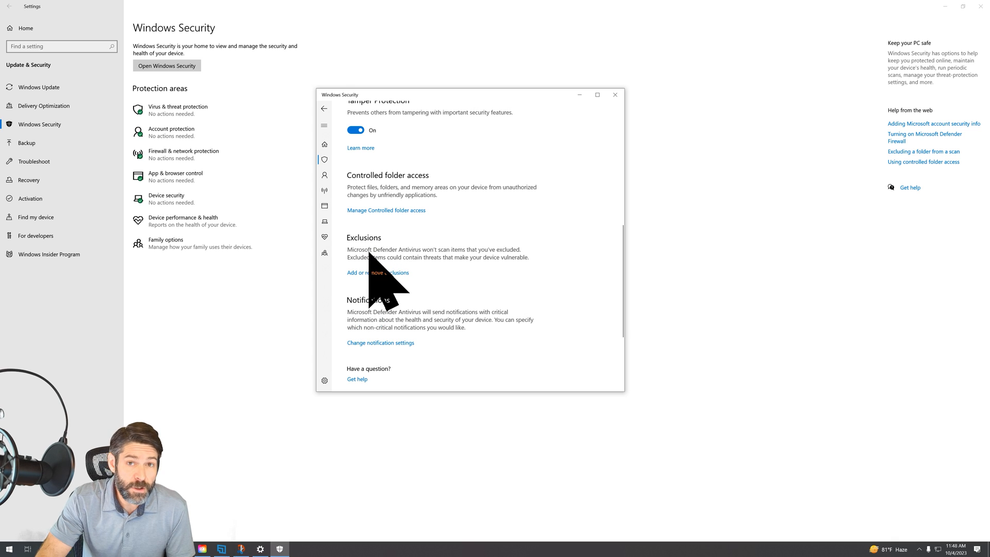
Step: Open the Exclusions page and expand 'Add an exclusion' to list File, Folder, File type, Process
click(377, 272)
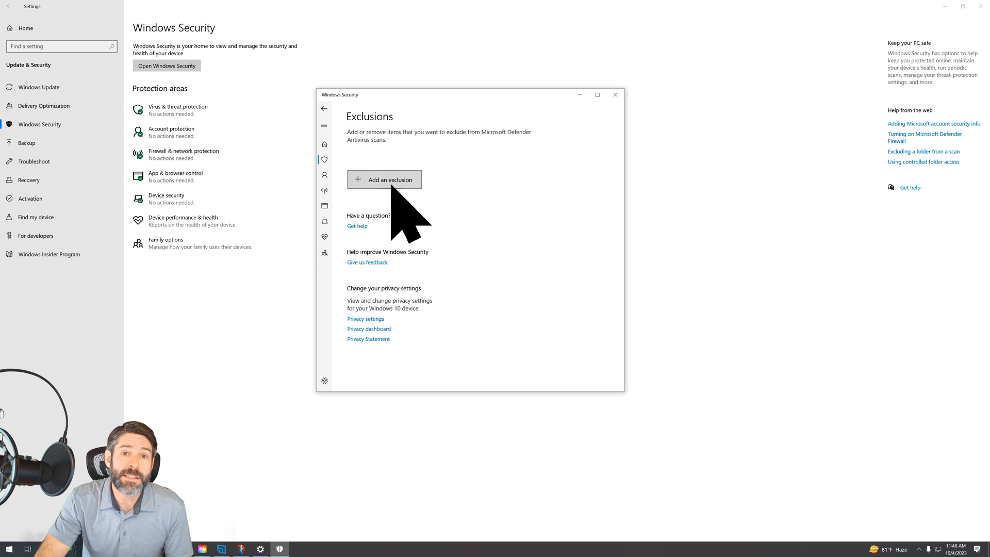
mouse_move(379, 208)
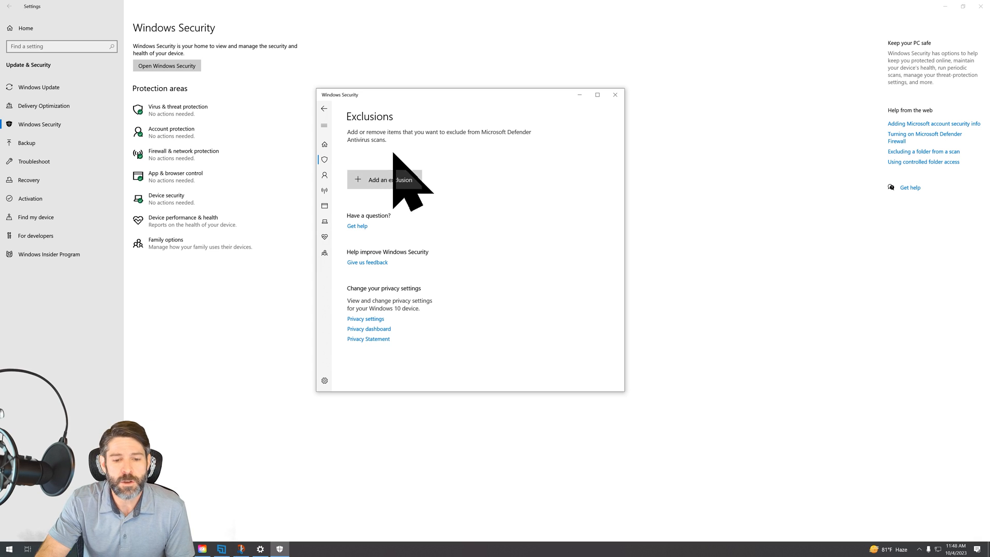
click(386, 179)
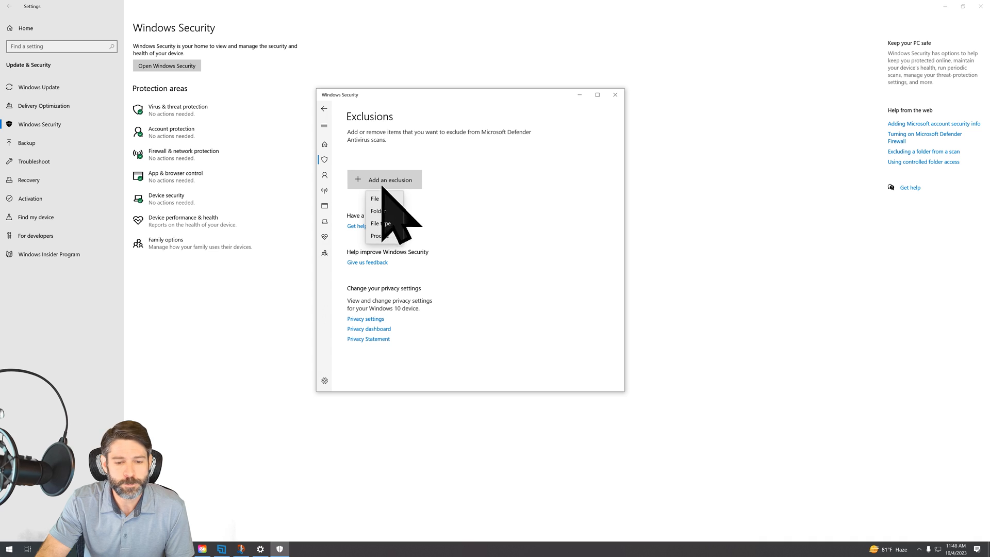
mouse_move(411, 237)
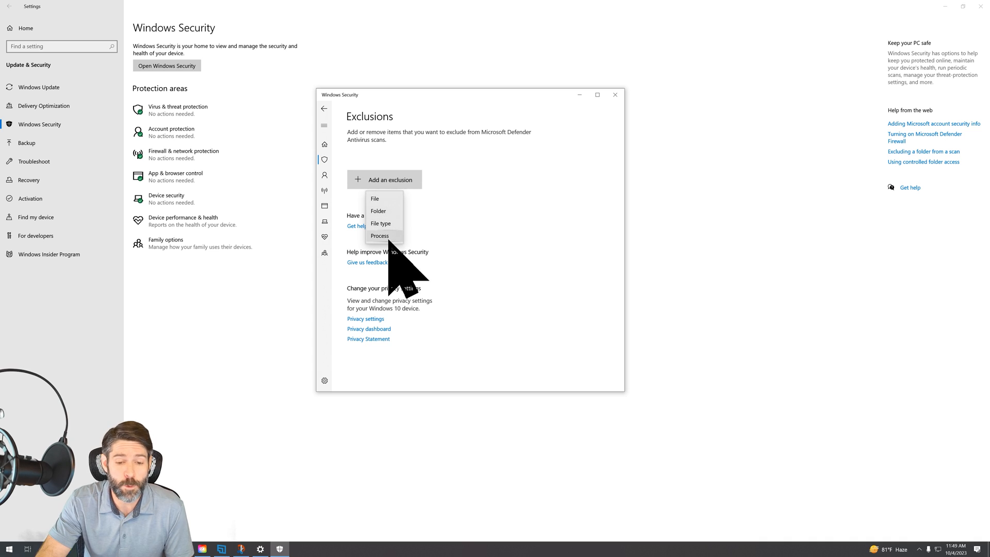
mouse_move(399, 231)
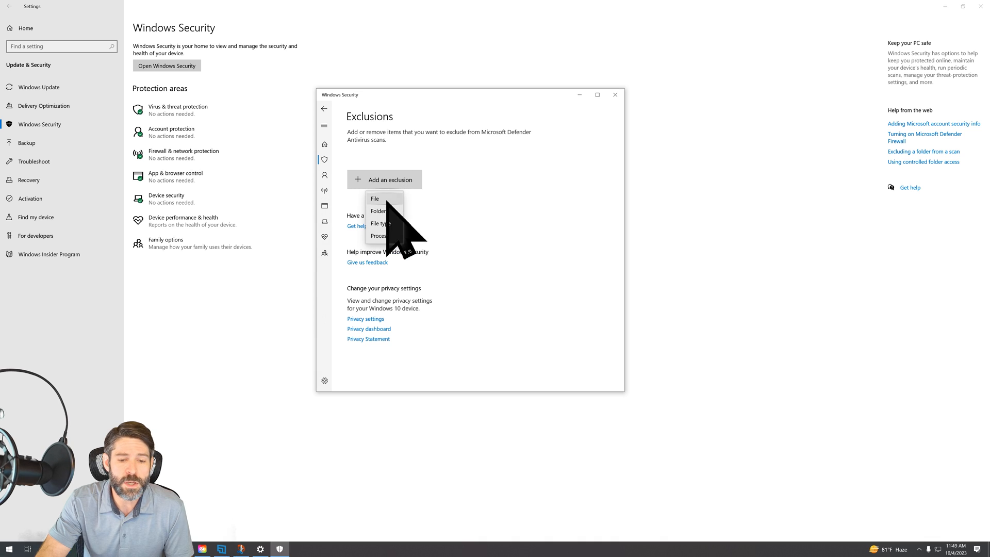
mouse_move(402, 227)
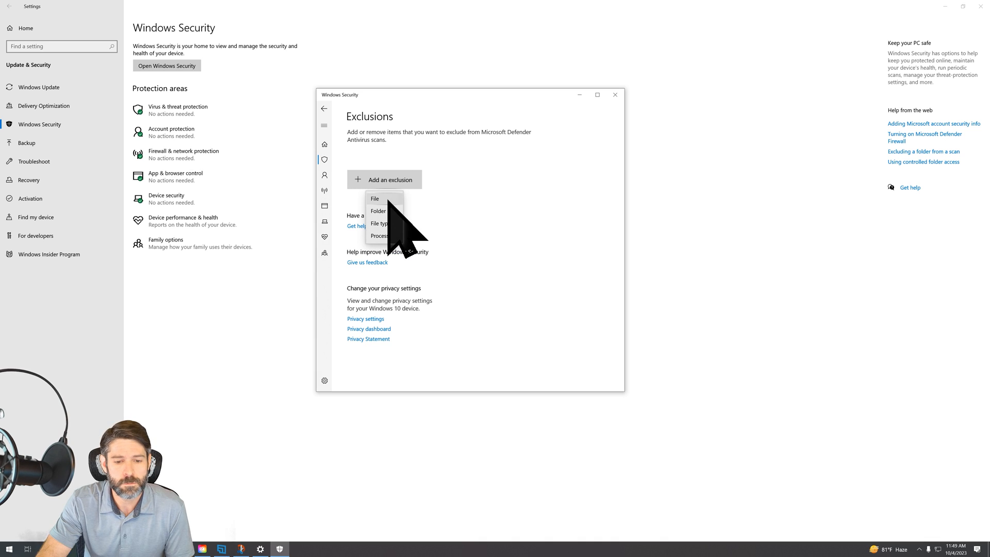
Step: Add lolMiner.exe from the lolMiner 1.76a download folder as a File exclusion
click(374, 199)
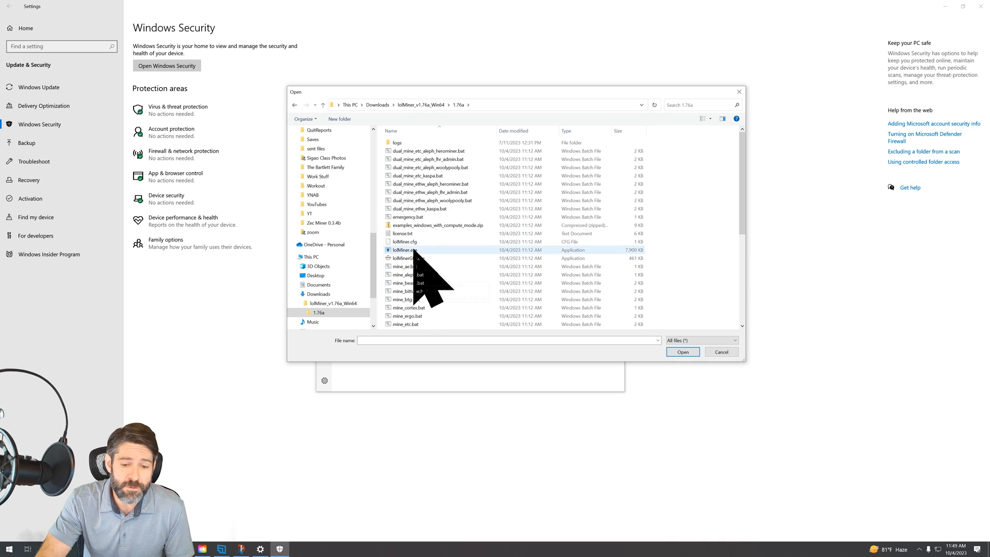
click(404, 250)
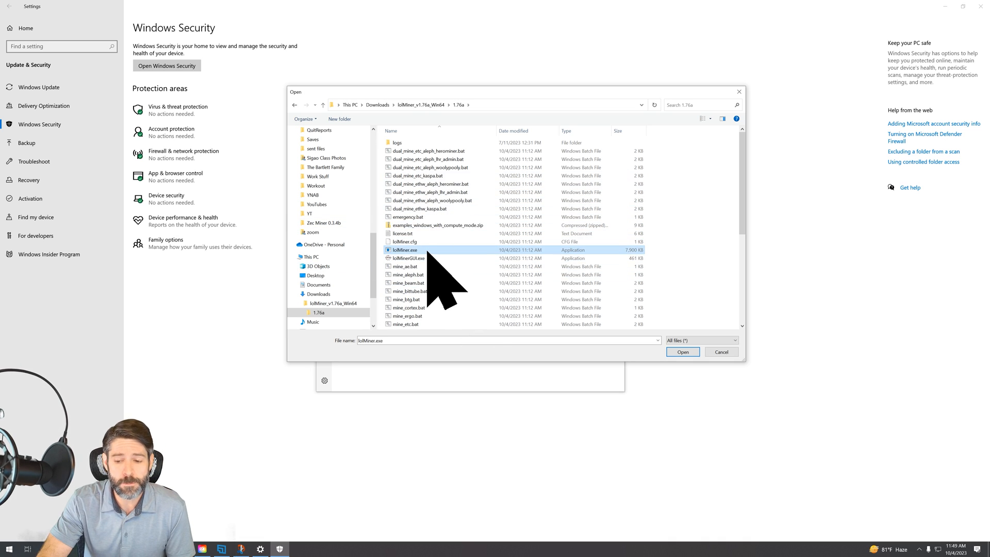
mouse_move(683, 352)
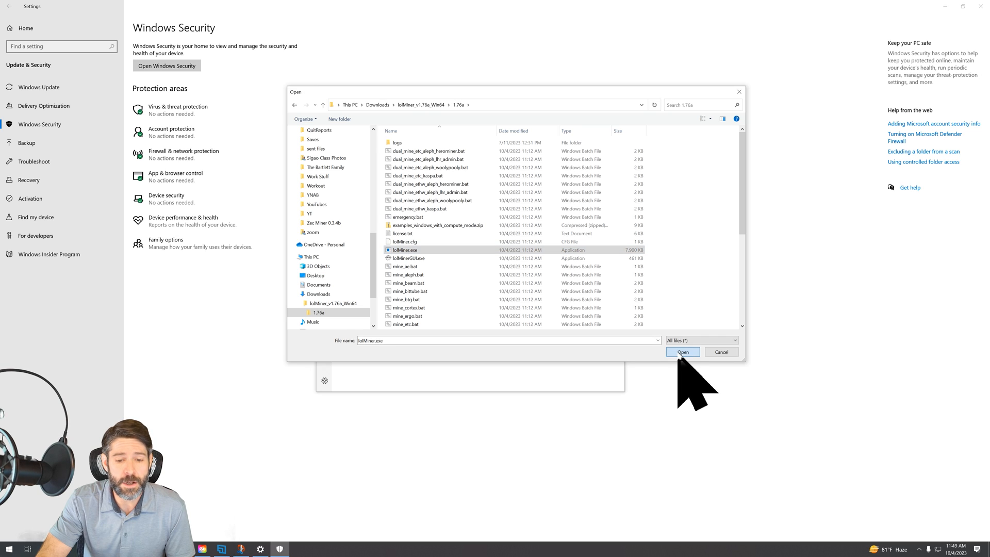
click(682, 352)
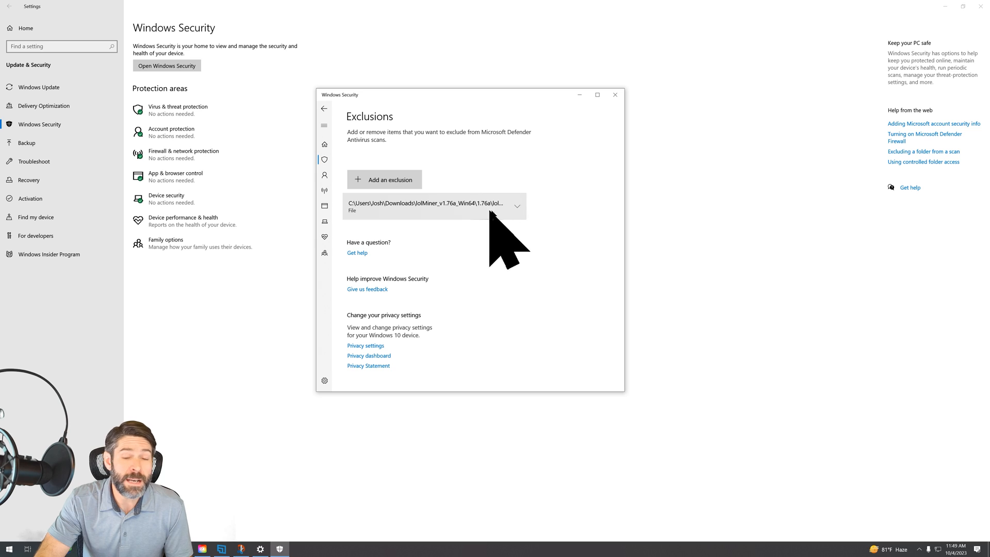
mouse_move(524, 253)
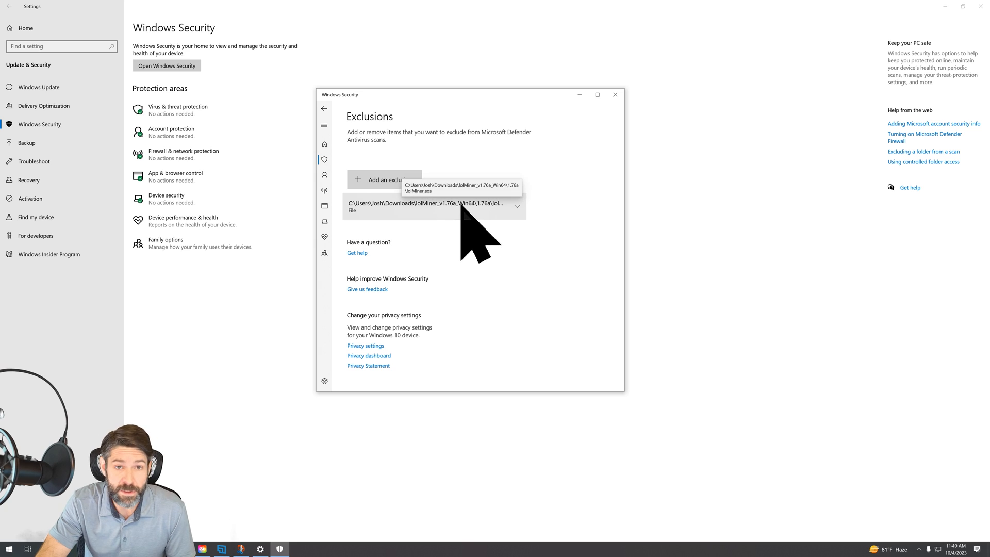
Step: Return to the Virus & threat protection settings page with the back arrow
click(325, 108)
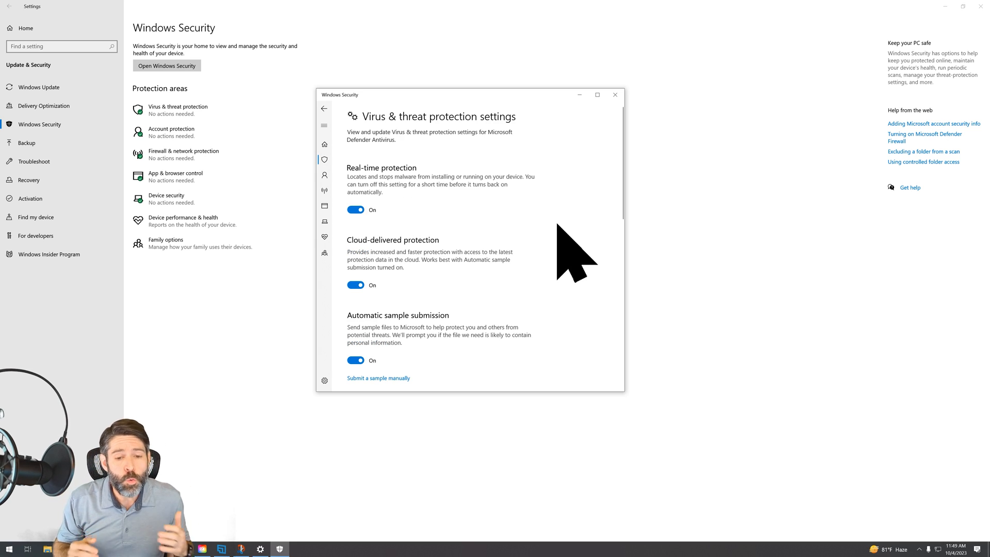
mouse_move(520, 237)
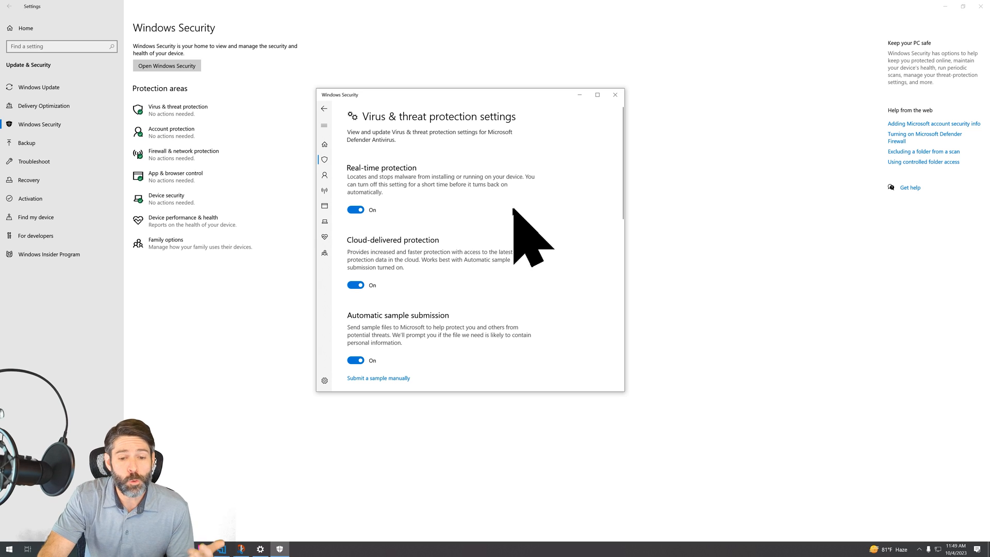
mouse_move(461, 310)
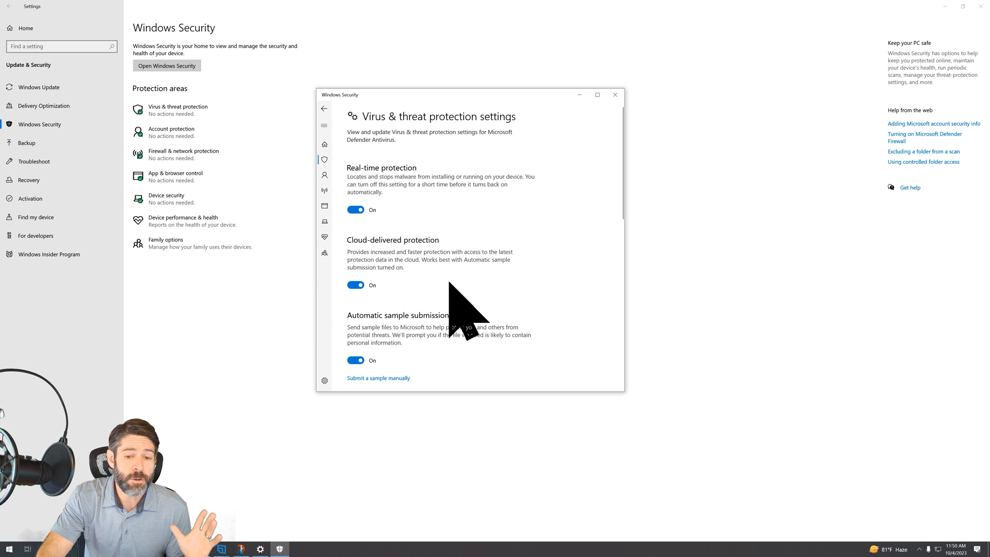
mouse_move(507, 287)
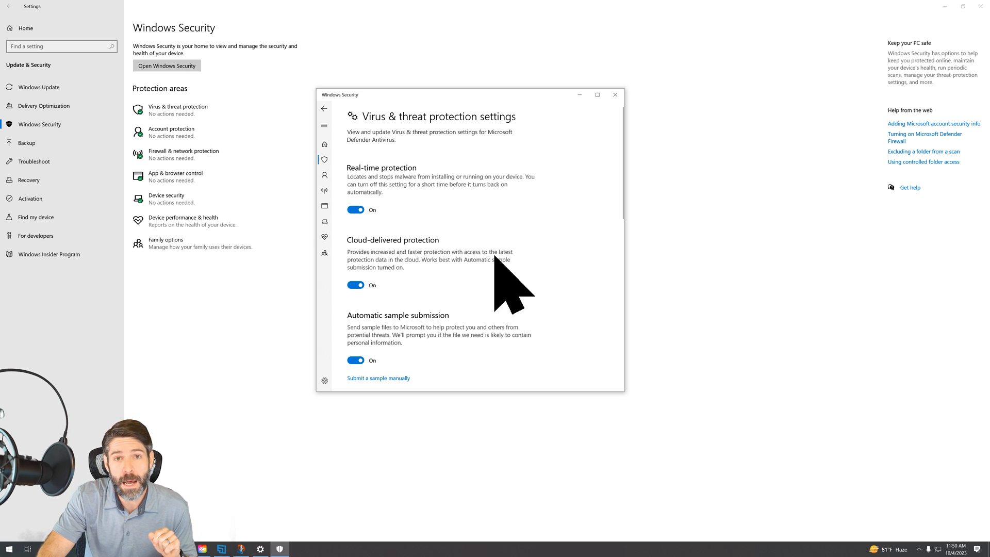
mouse_move(486, 284)
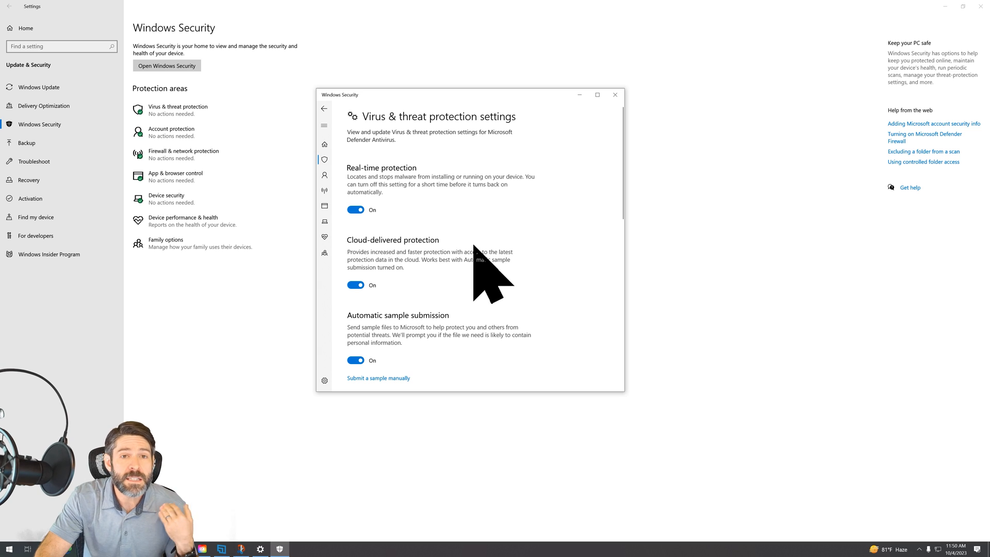
scroll(down, 3)
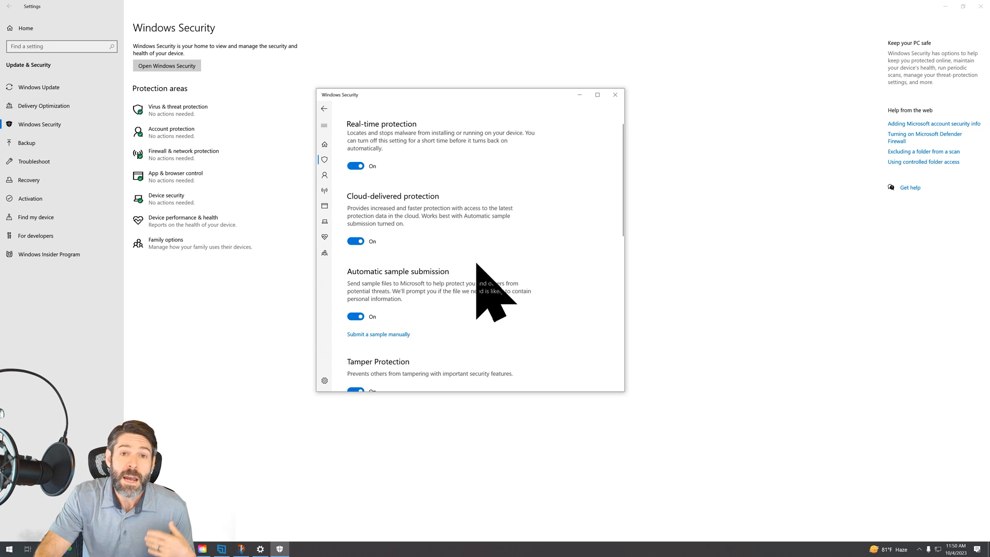
mouse_move(480, 297)
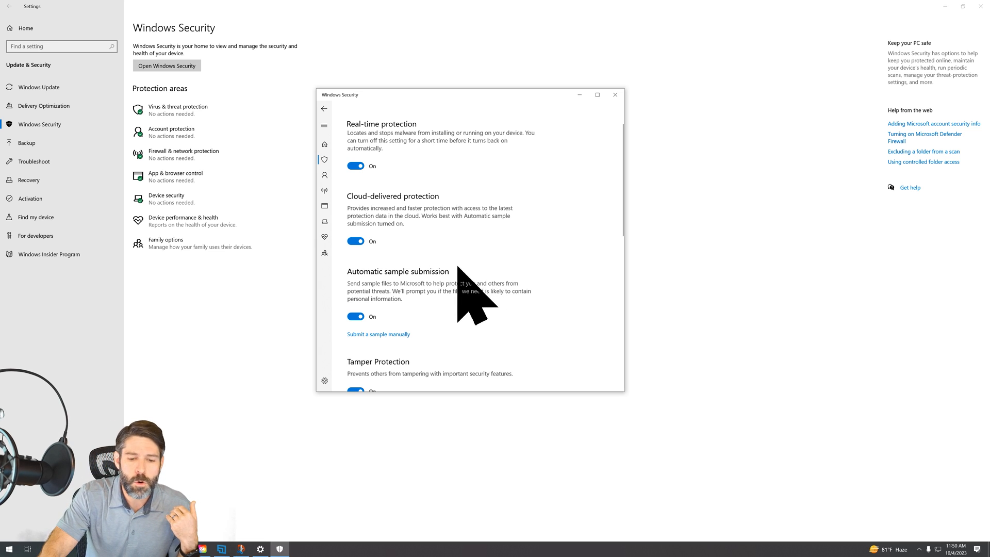
mouse_move(470, 262)
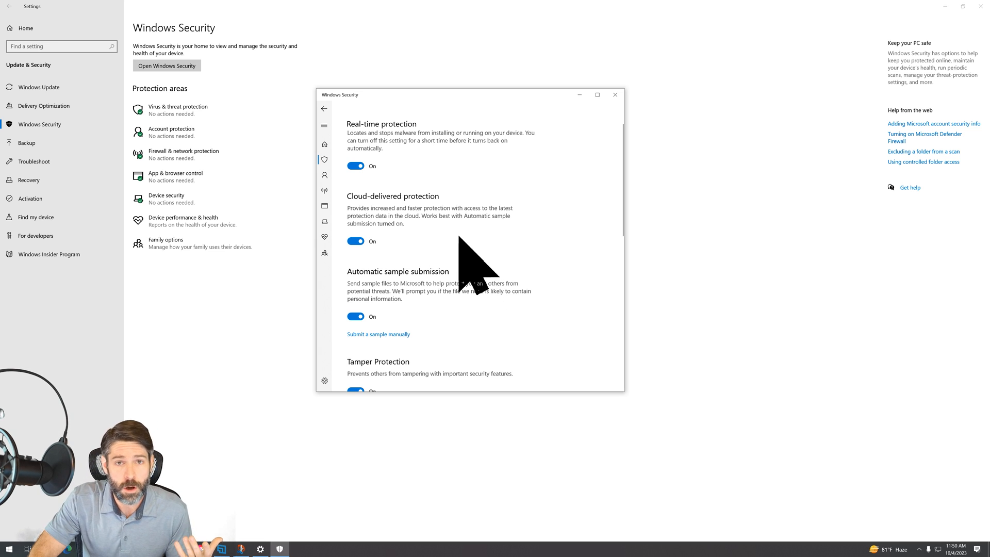
mouse_move(470, 259)
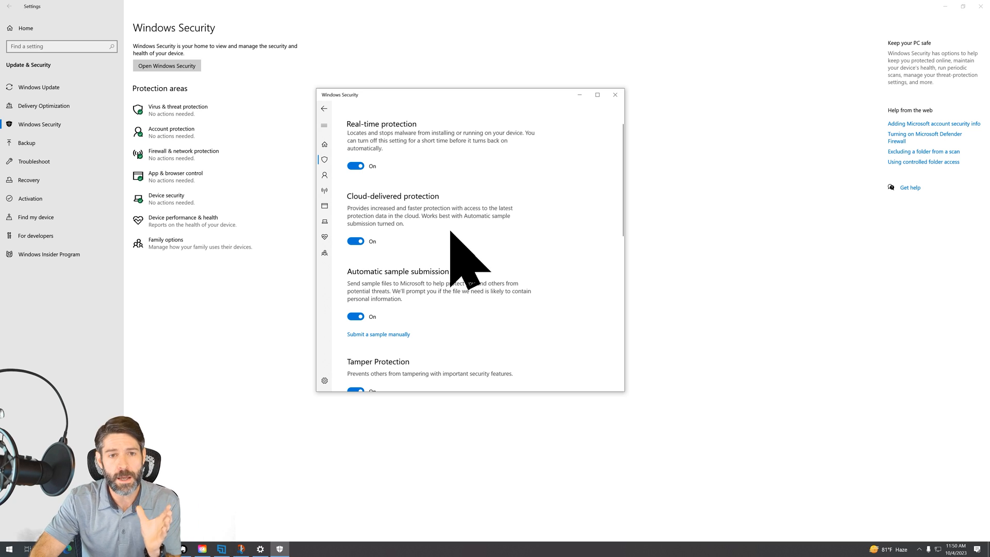
mouse_move(480, 284)
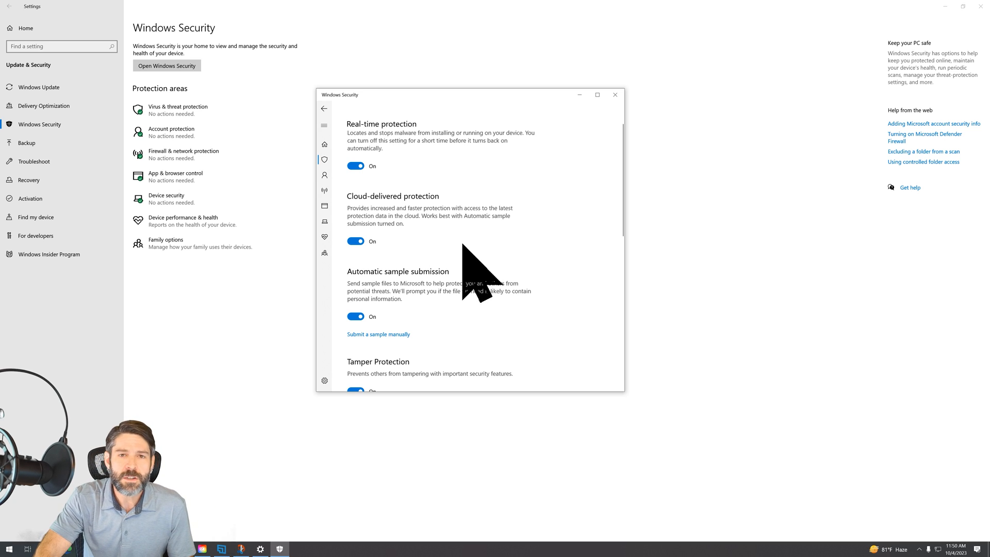
mouse_move(481, 240)
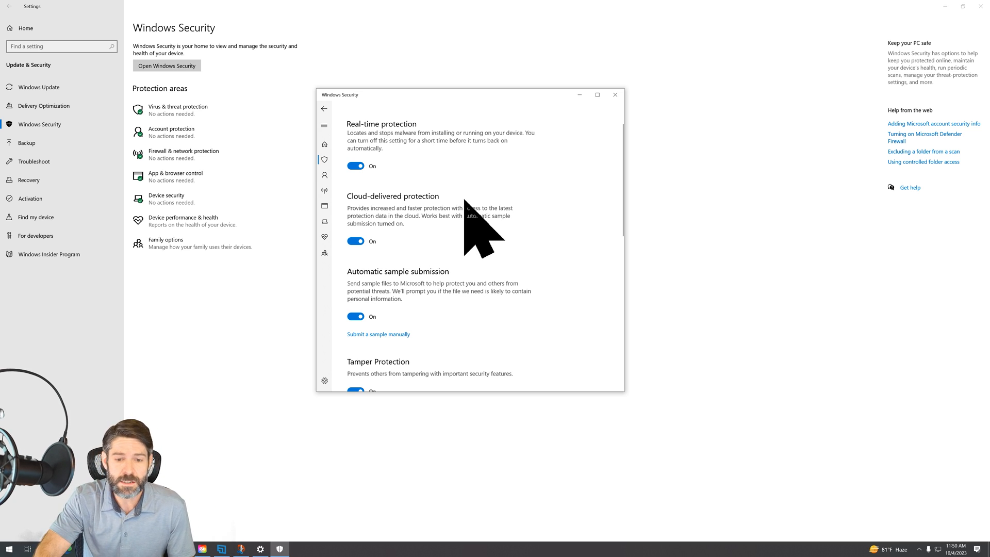
mouse_move(476, 253)
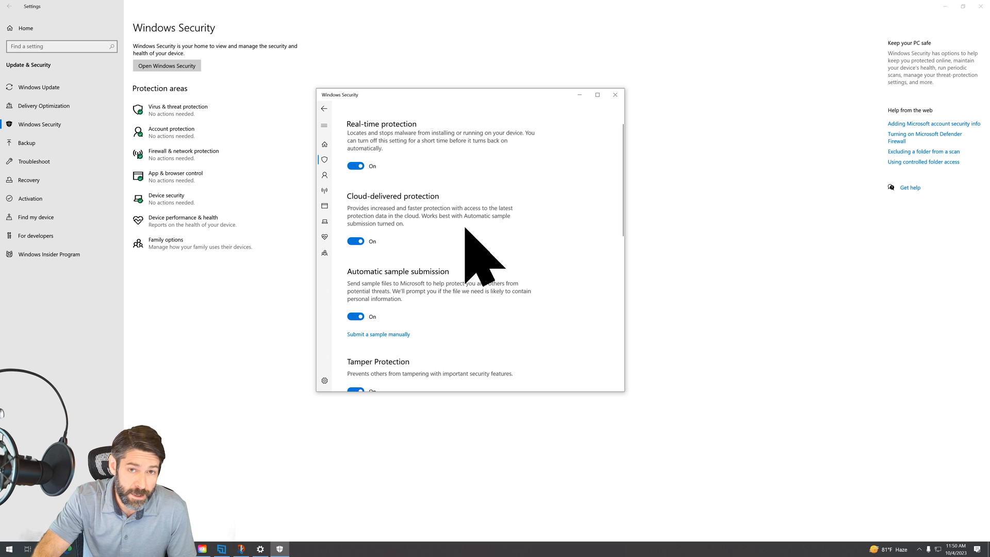
mouse_move(477, 246)
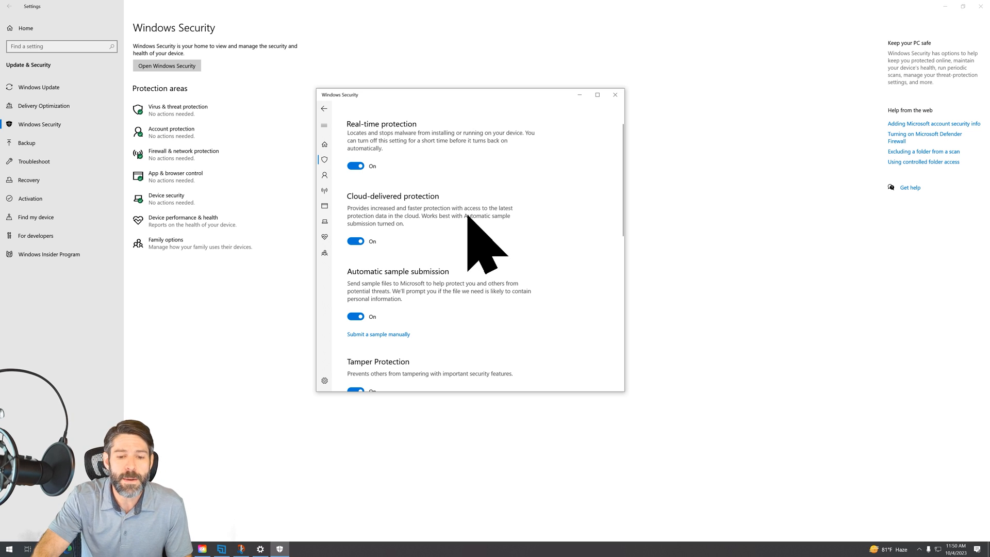